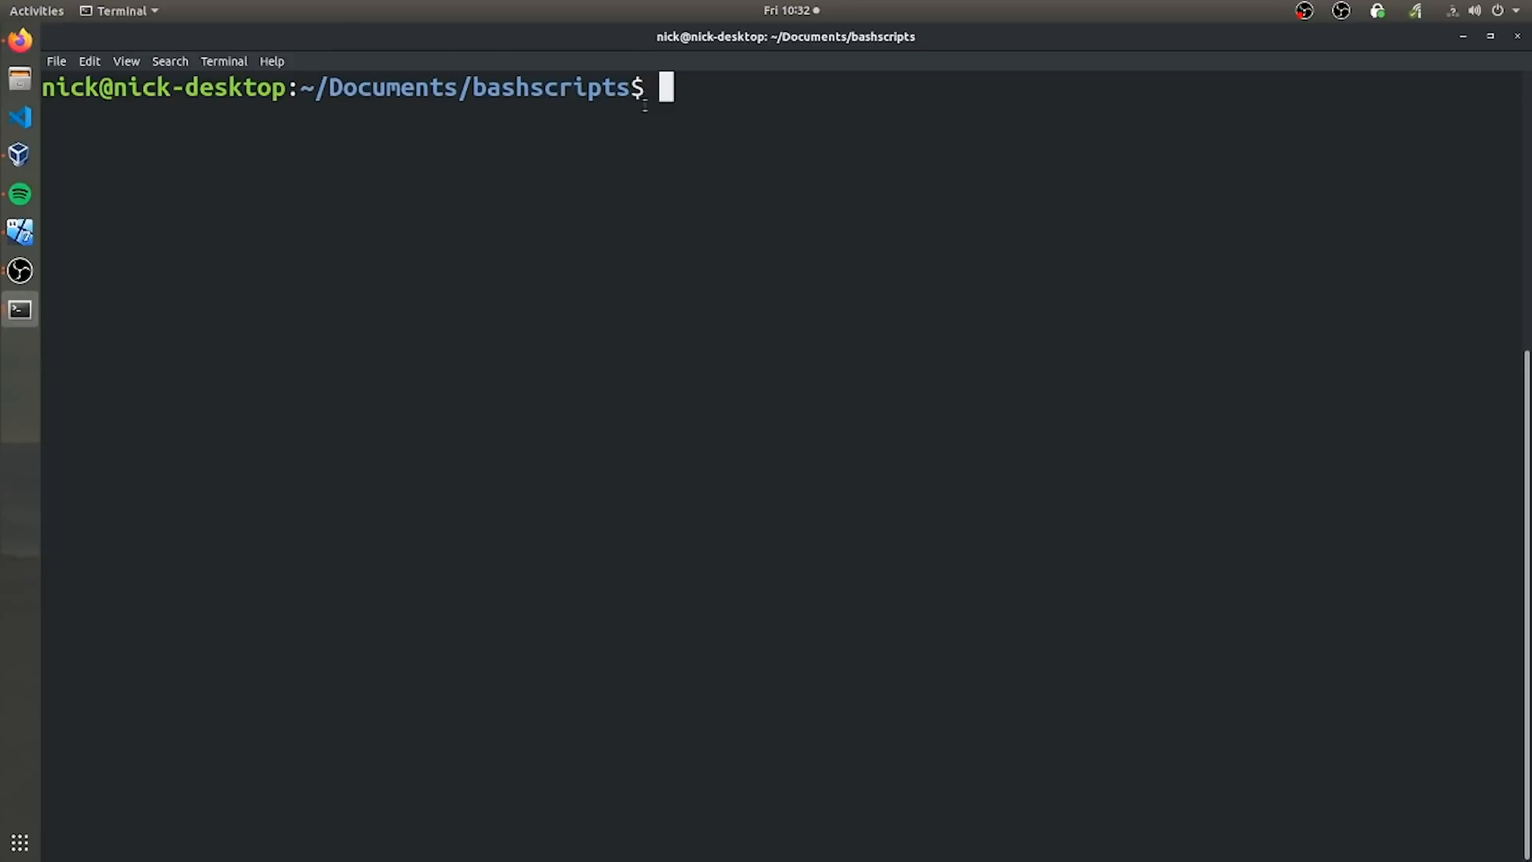
mouse_move(754, 128)
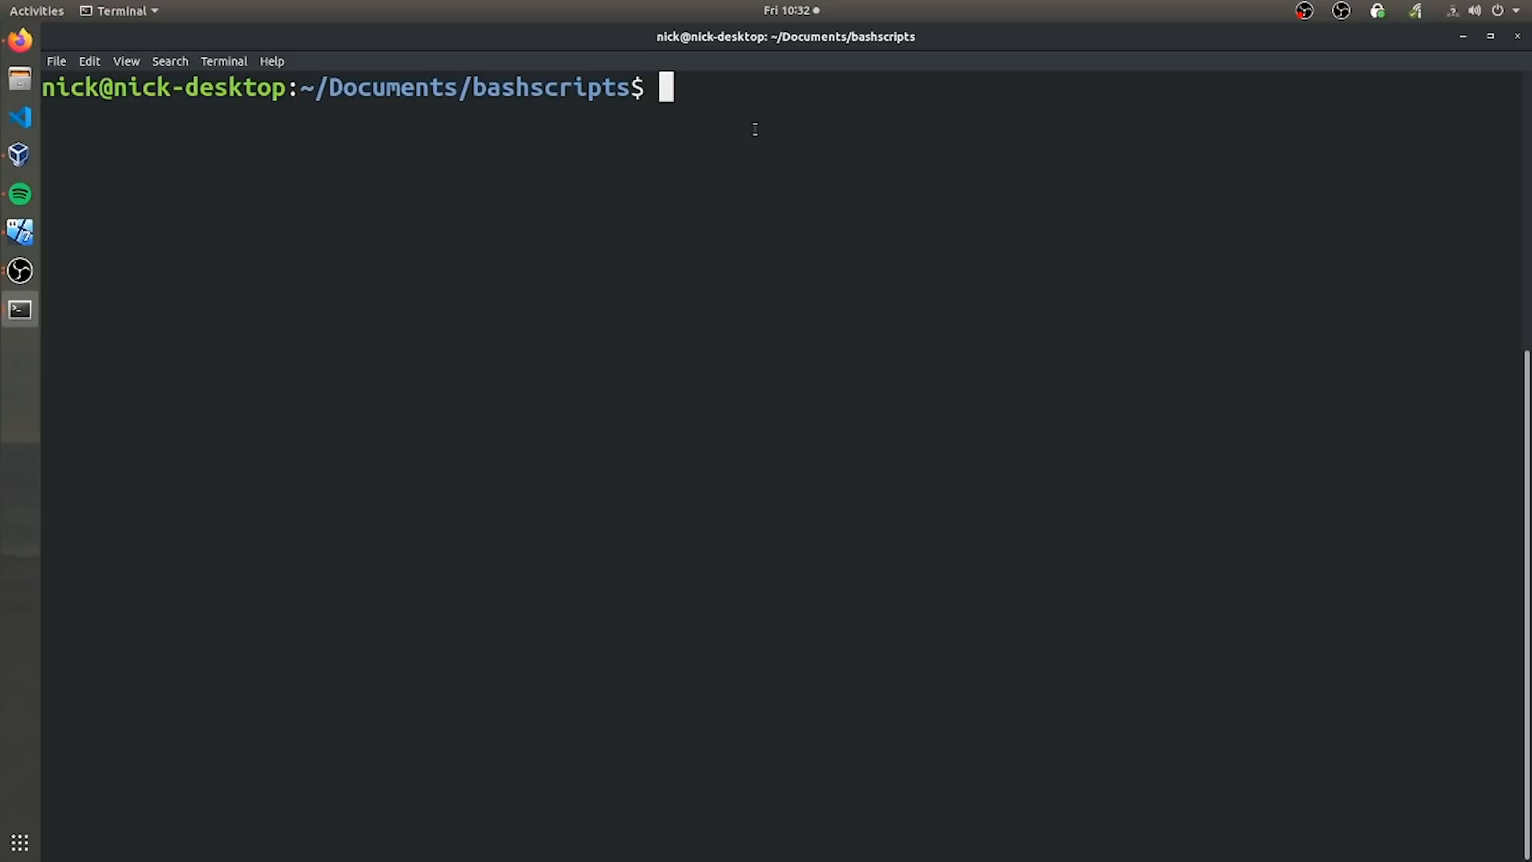
Type the nano command at the ~/Documents/bashscripts prompt.
type("nano")
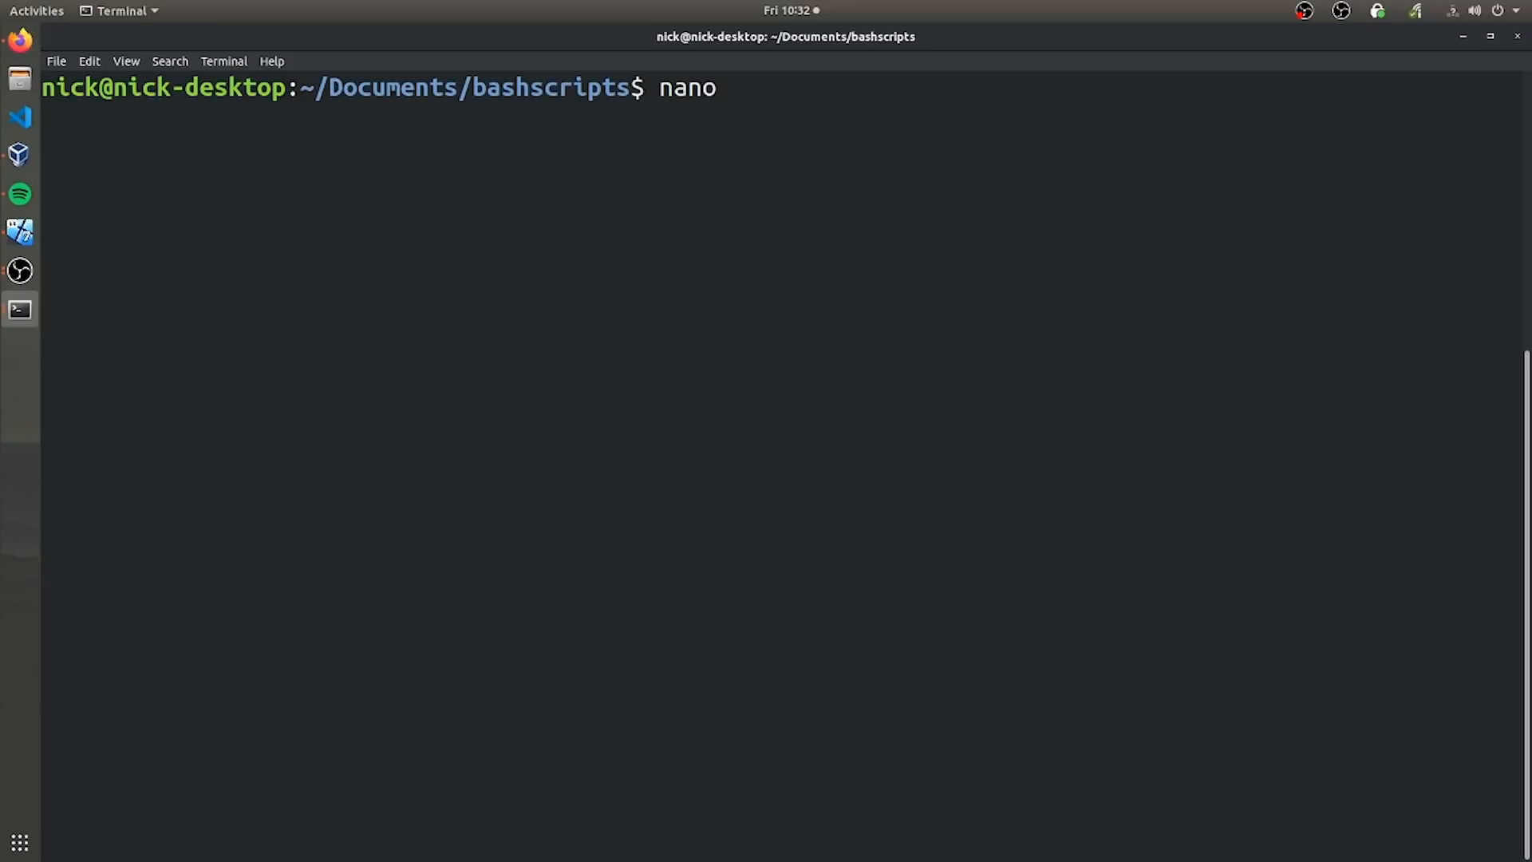
Write helloworld.sh in nano with #!/bin/bash and echo "Hello World!", then exit the editor.
type("helloworl")
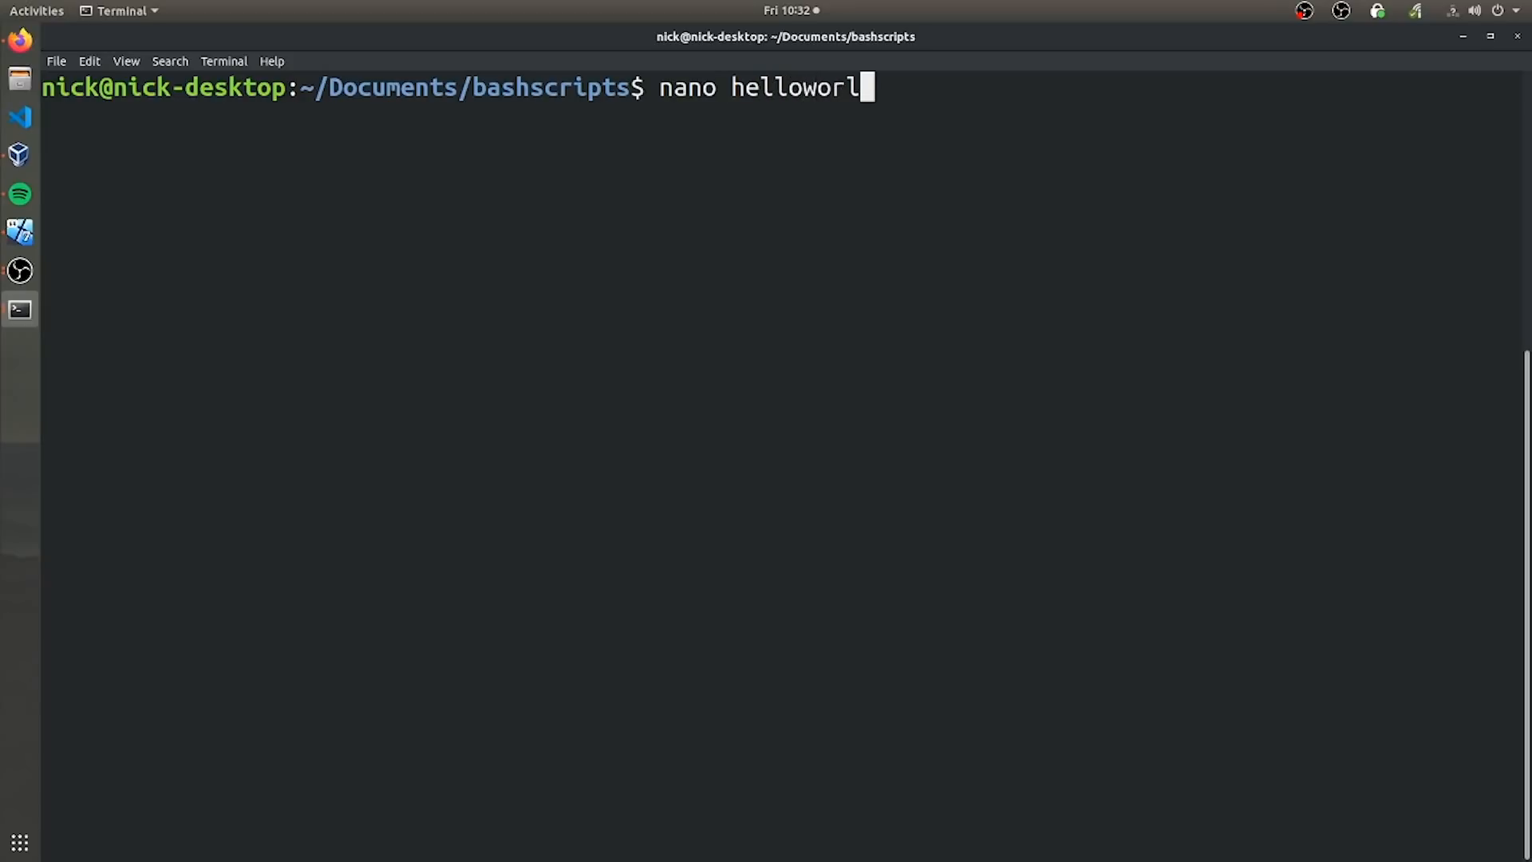
key("Return")
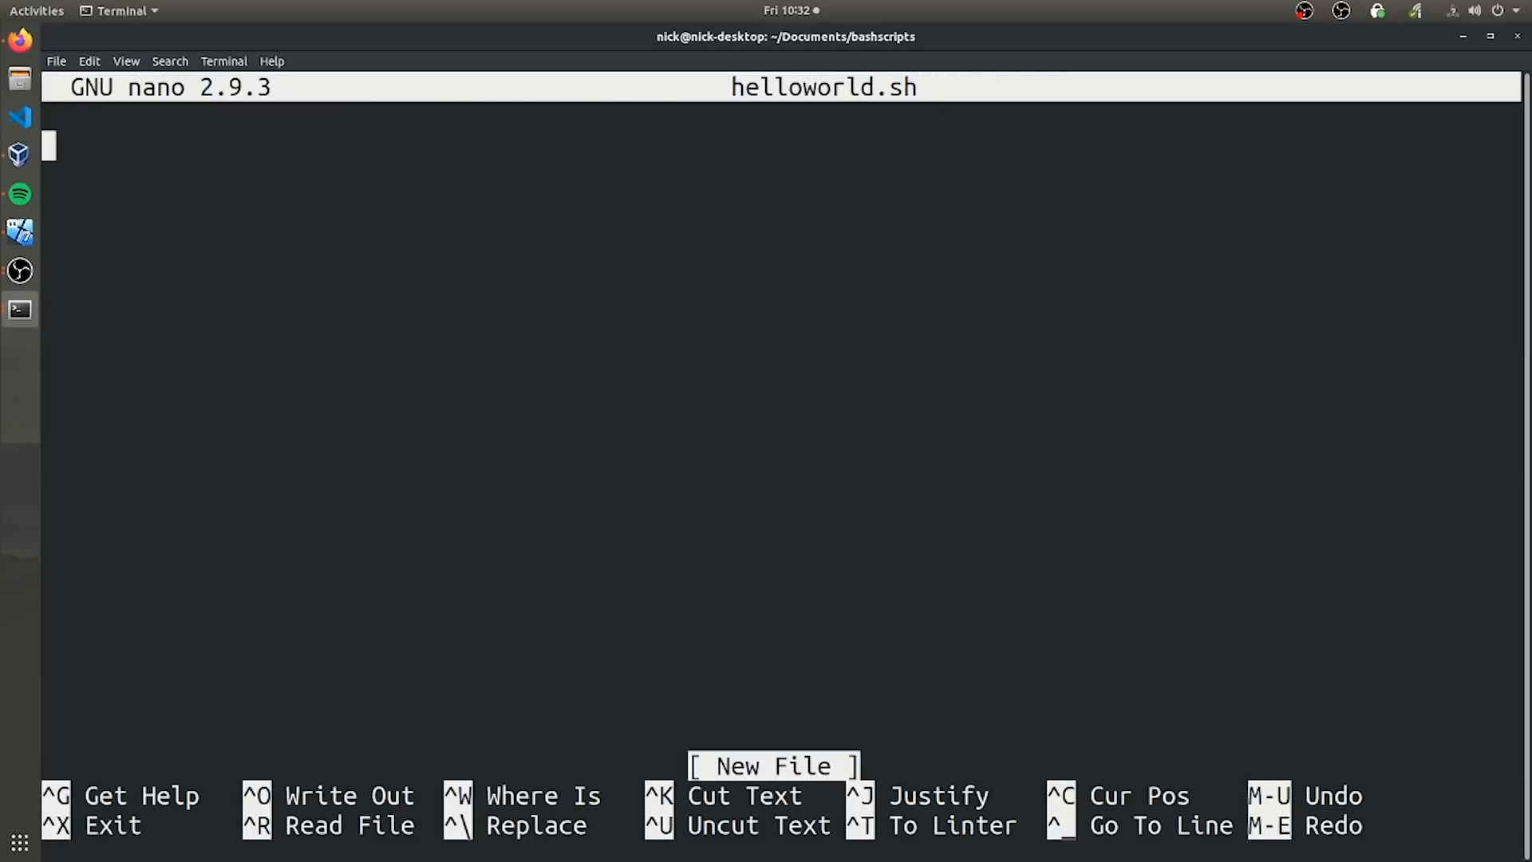
type("#!")
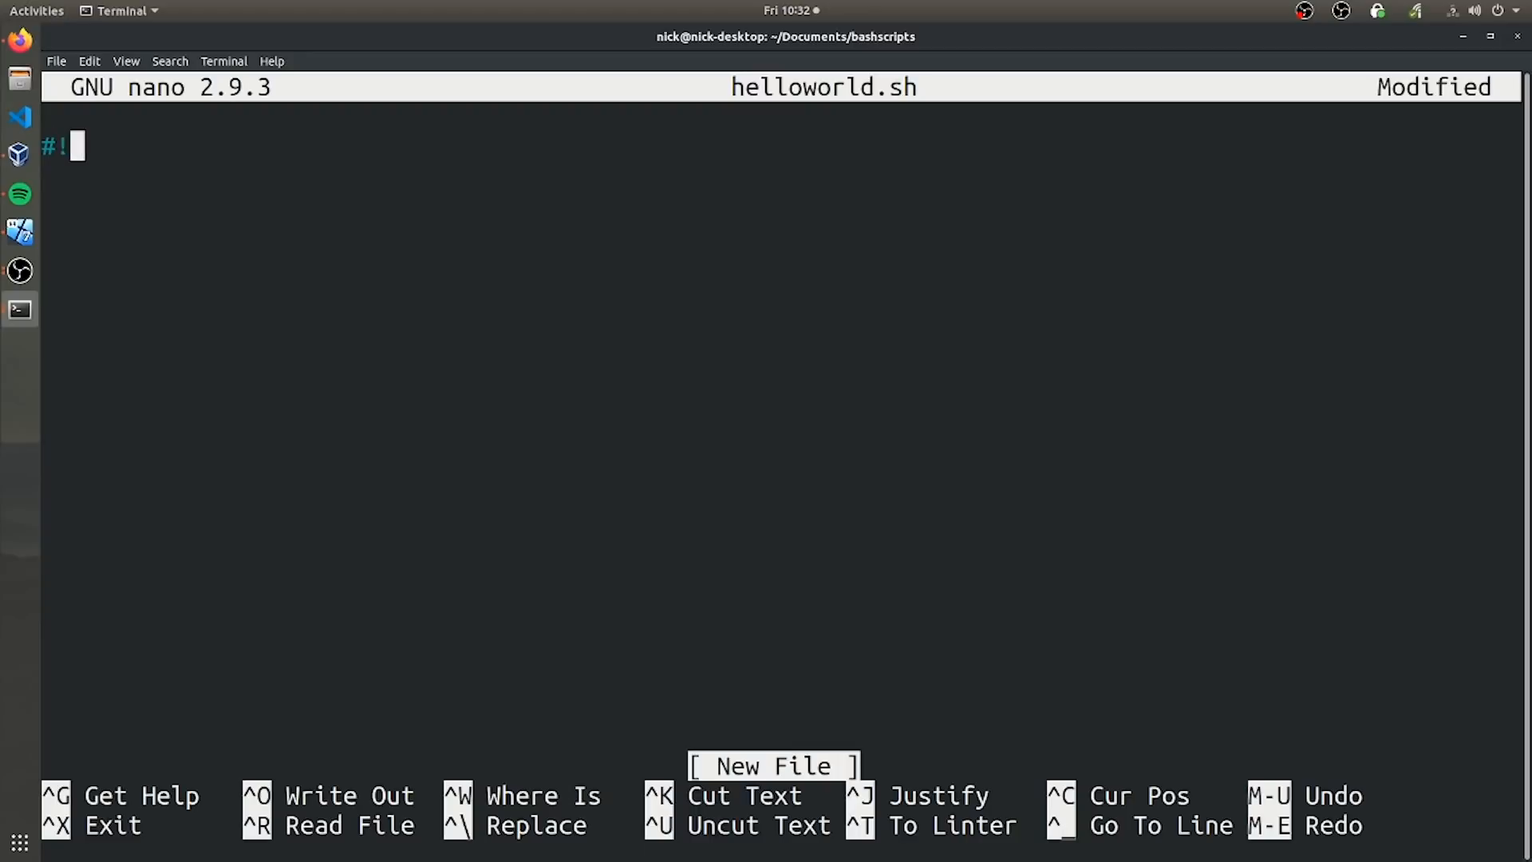
type("/bin/bash")
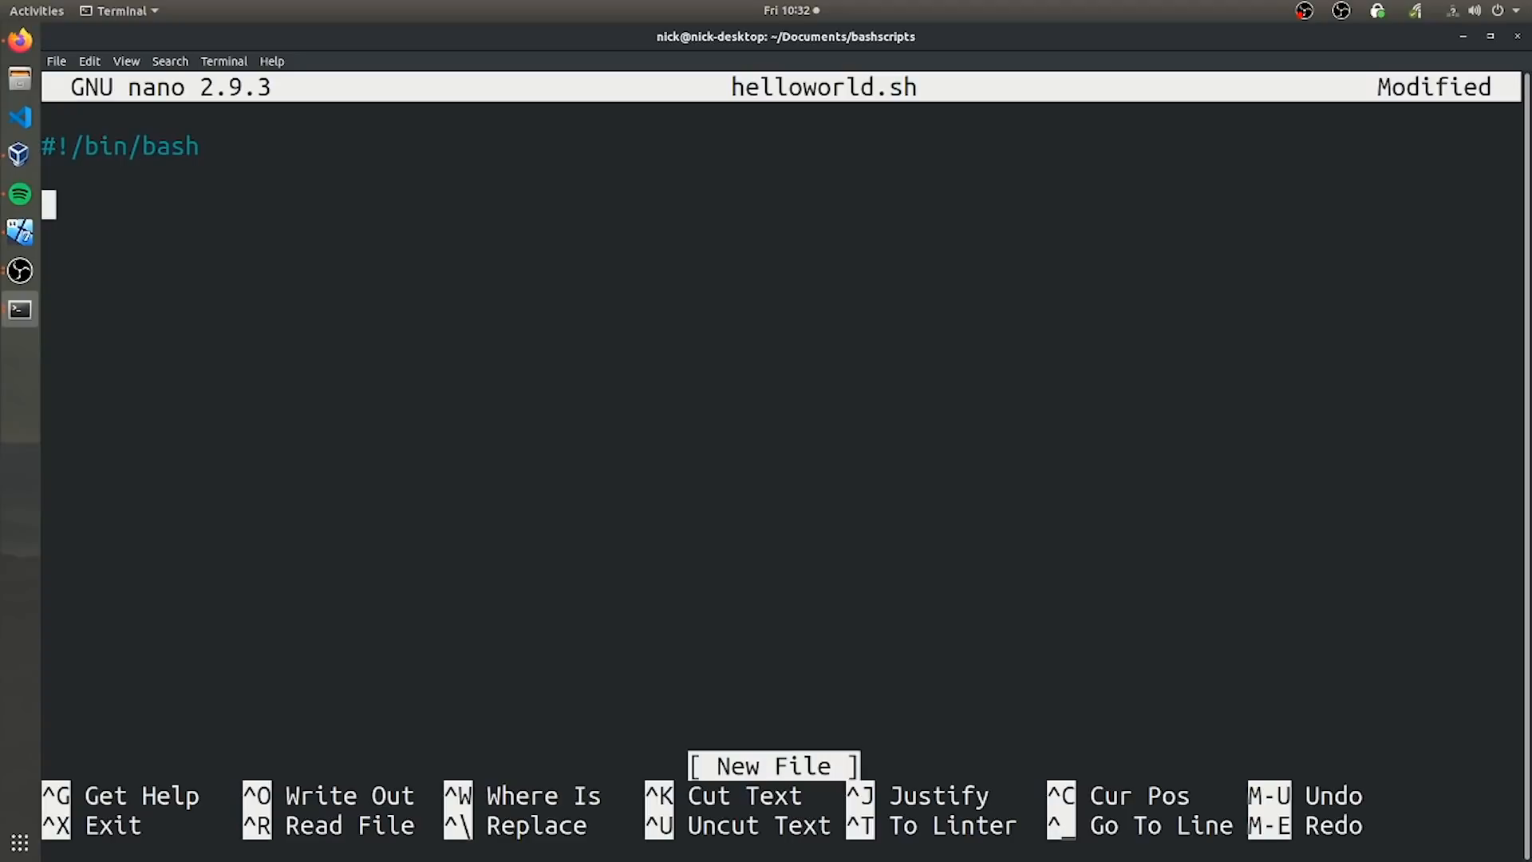
type("echo")
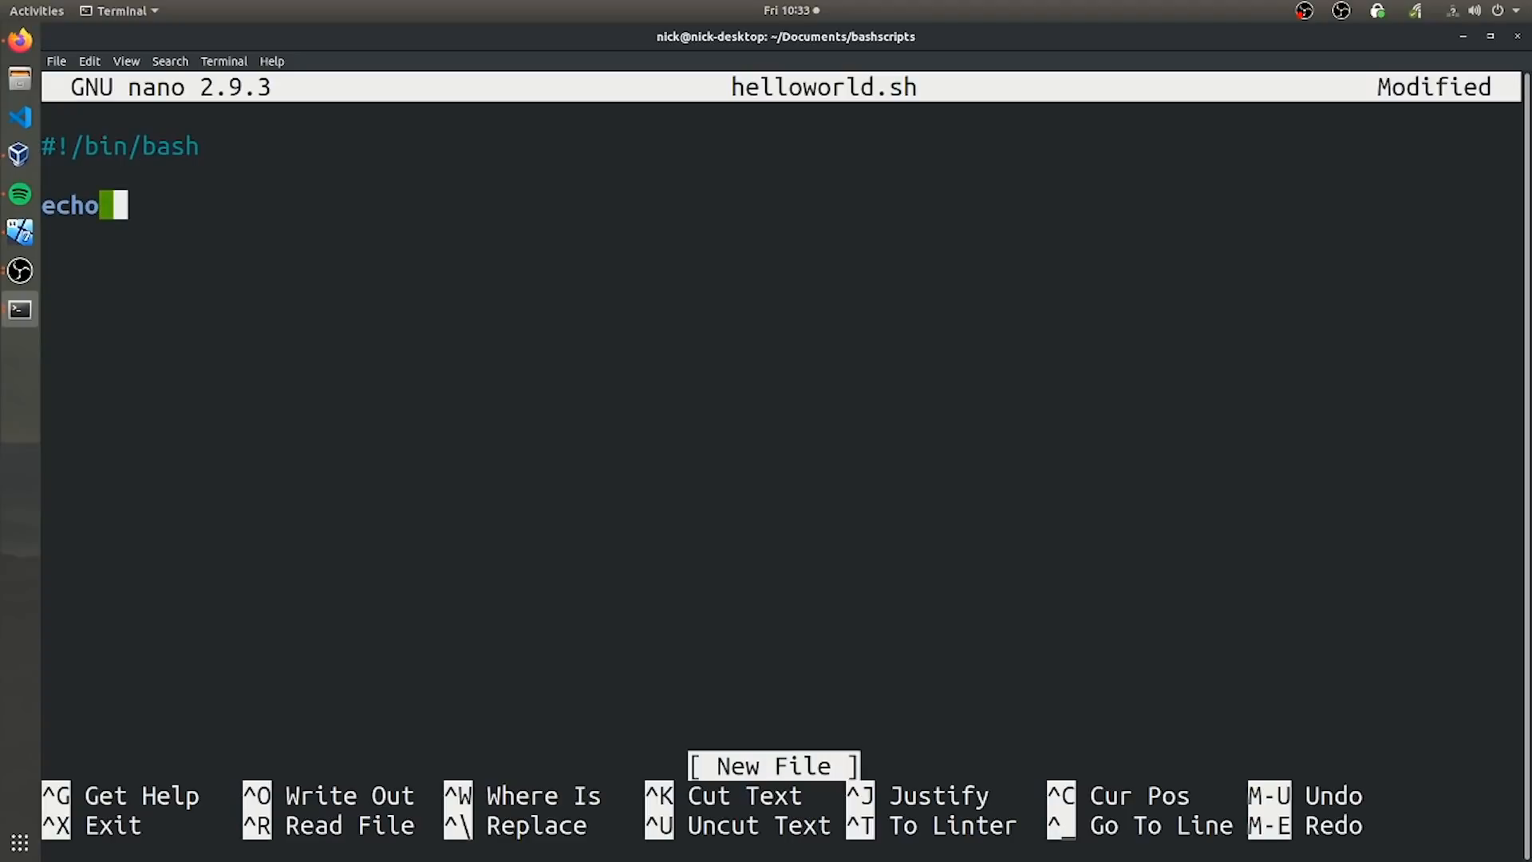
type("\"Hello")
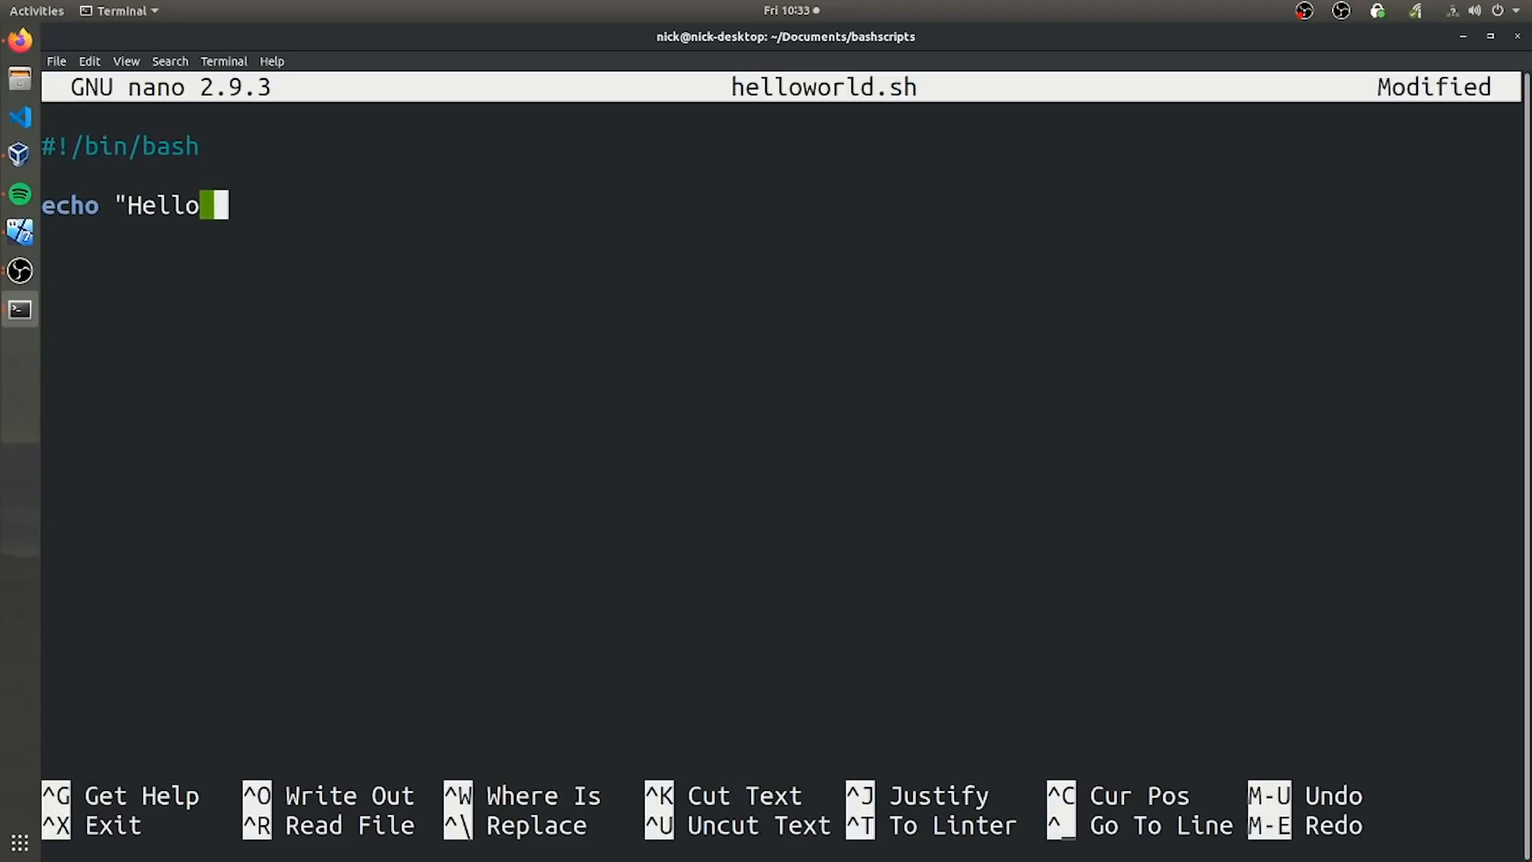
type("World")
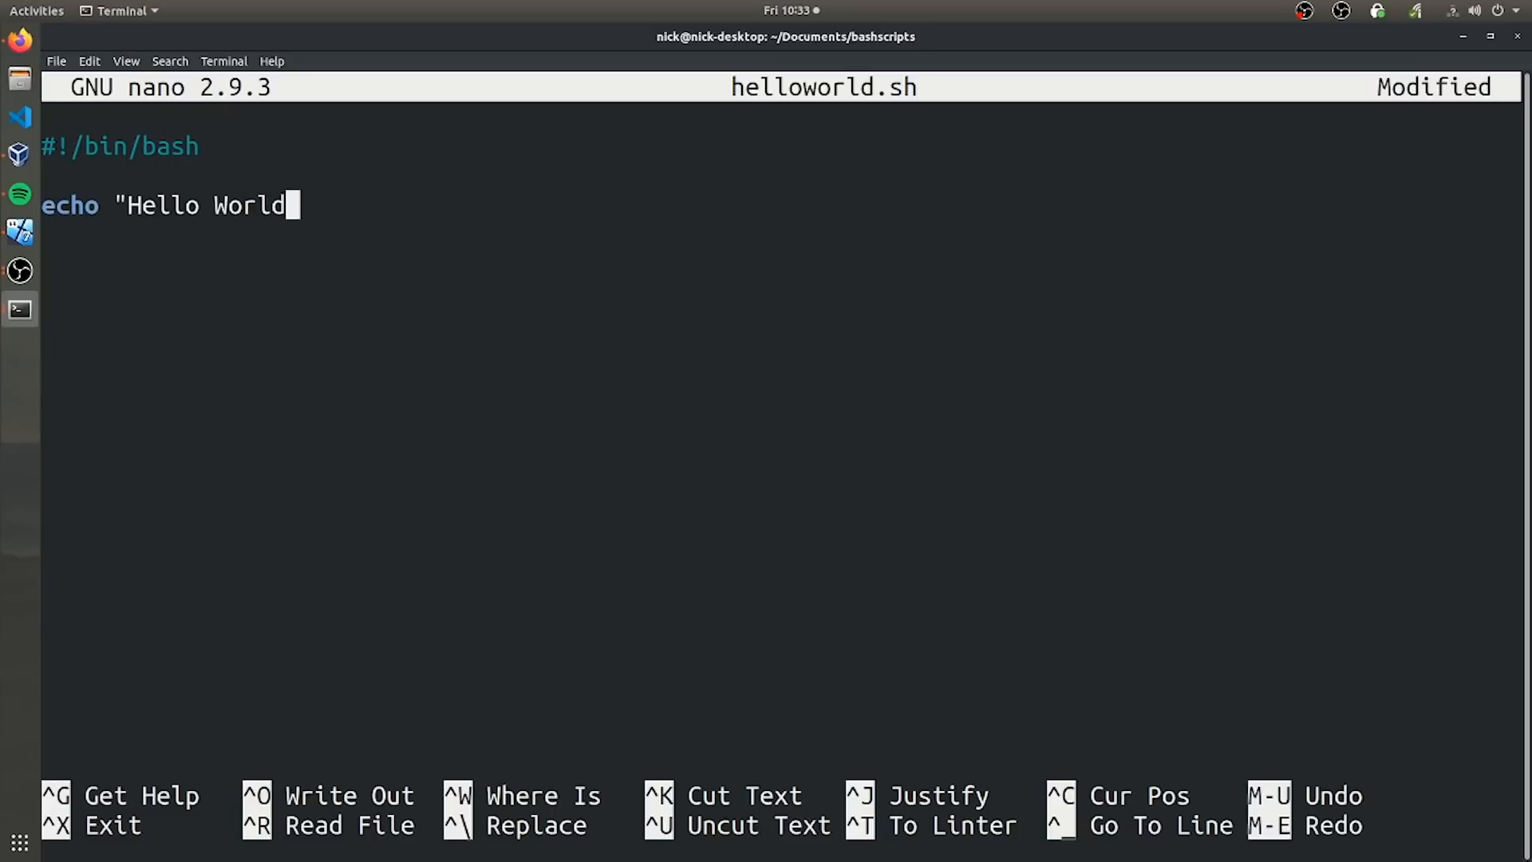
key("ctrl+x")
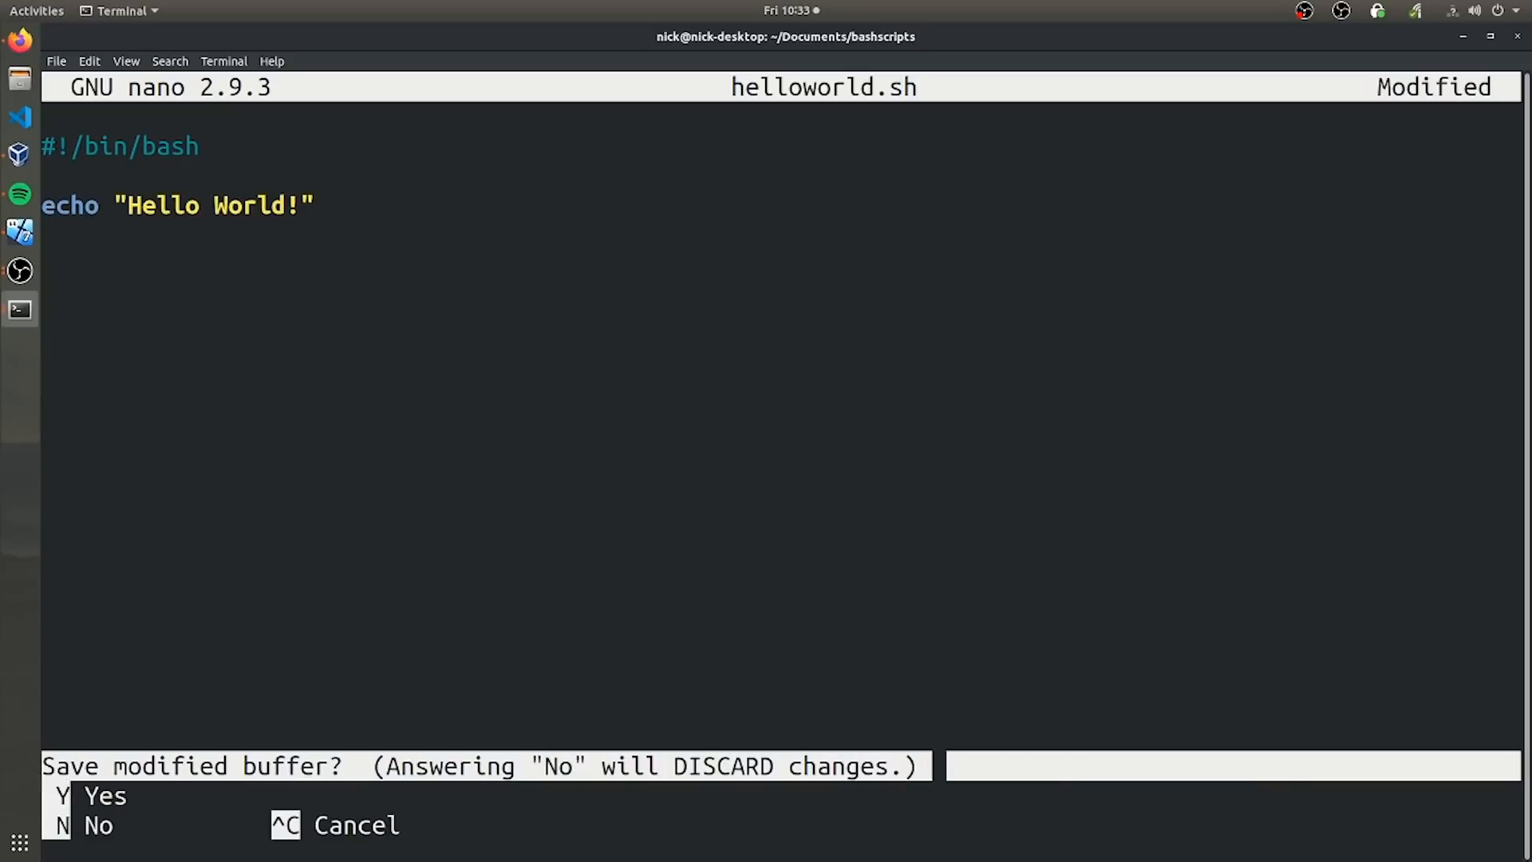
Save helloworld.sh, hit Permission denied running it, then chmod +x it and rerun it.
key("n")
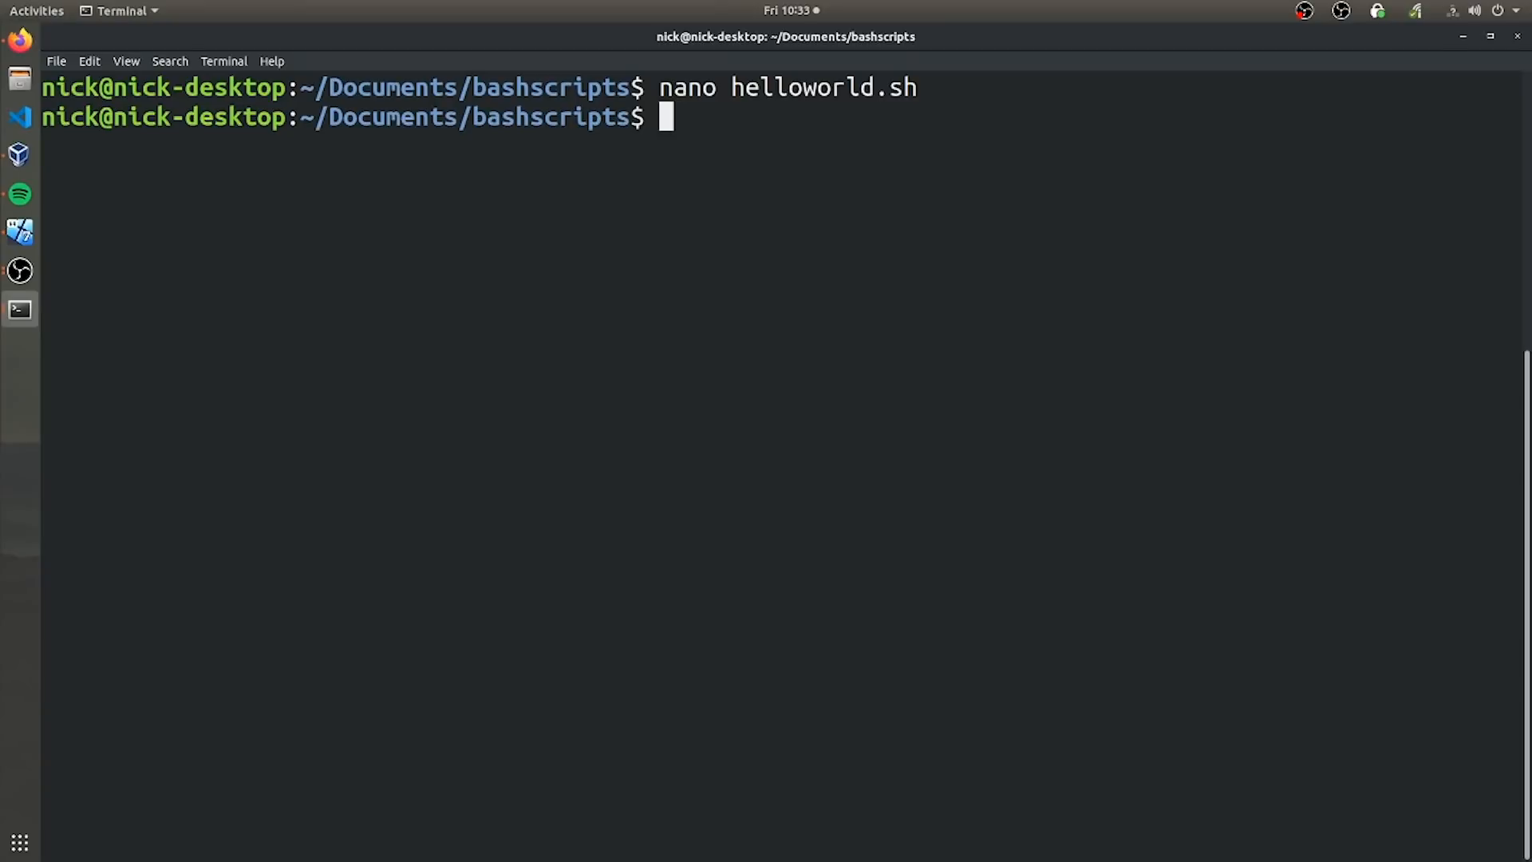
key("Return")
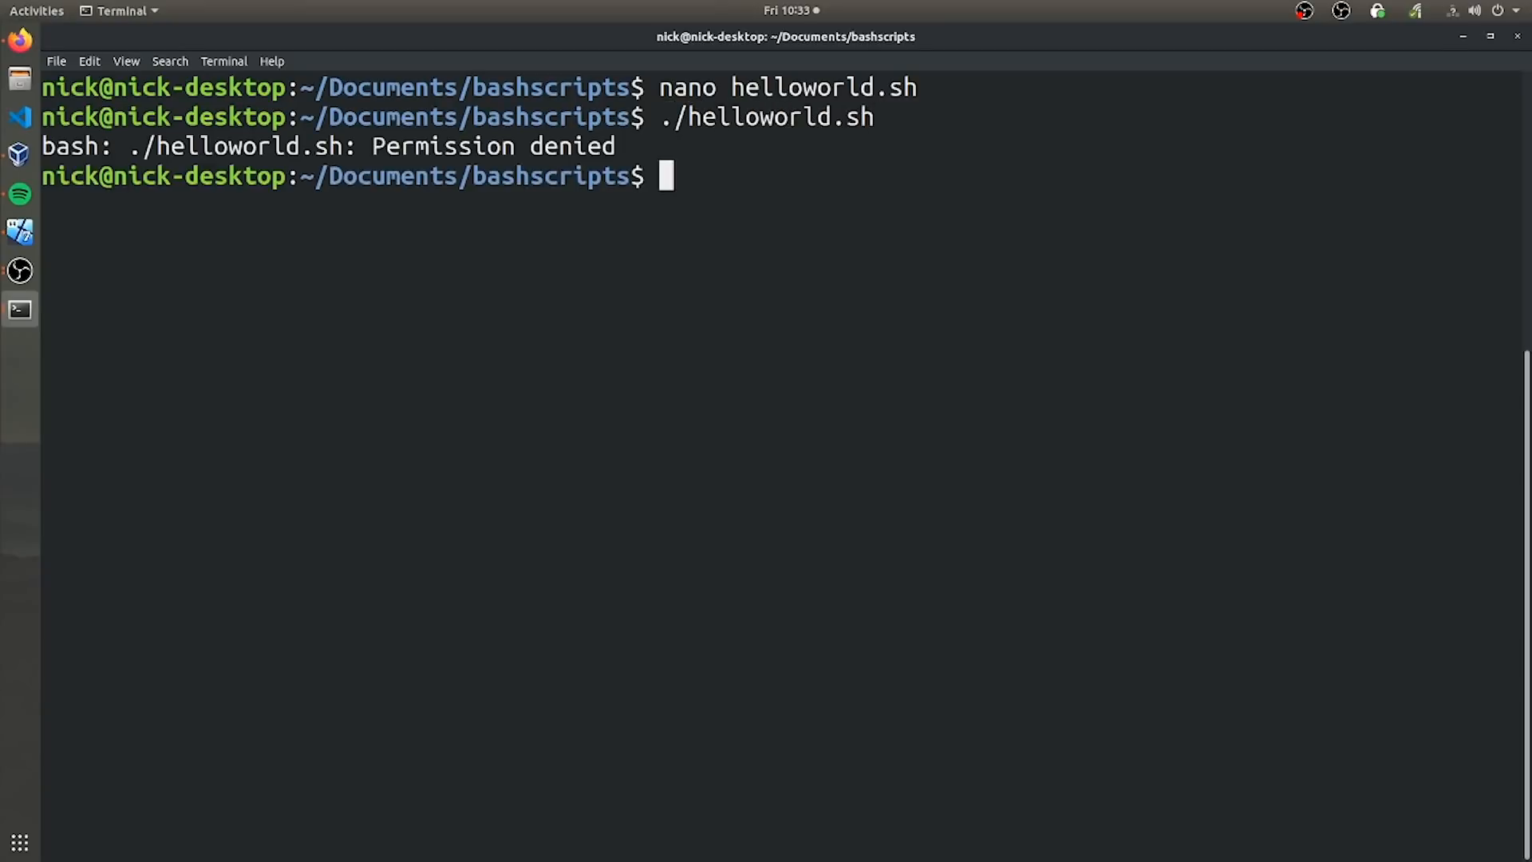
type("ch")
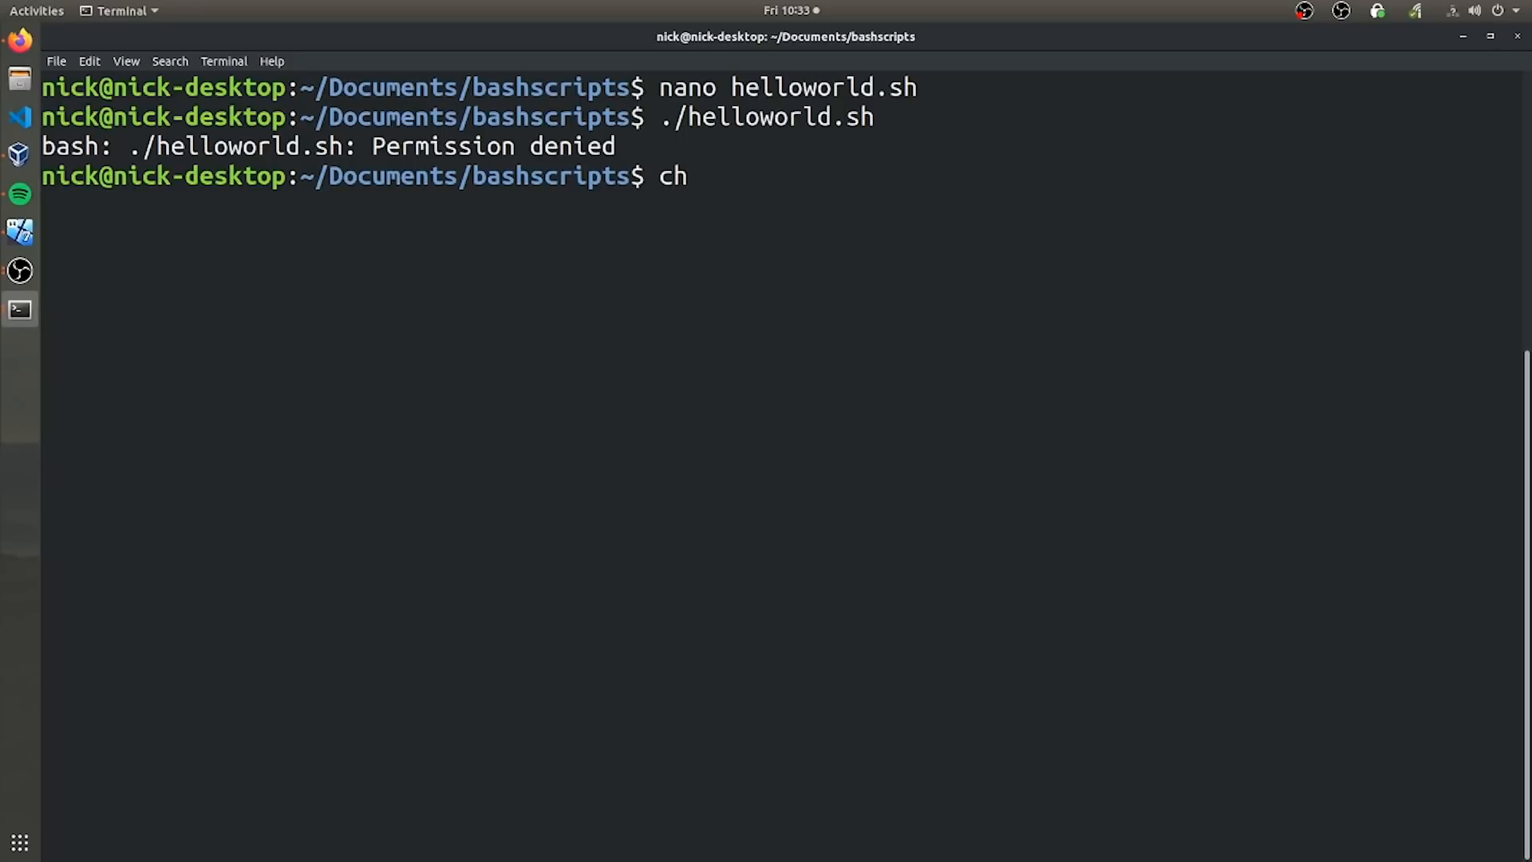
type("mod +x")
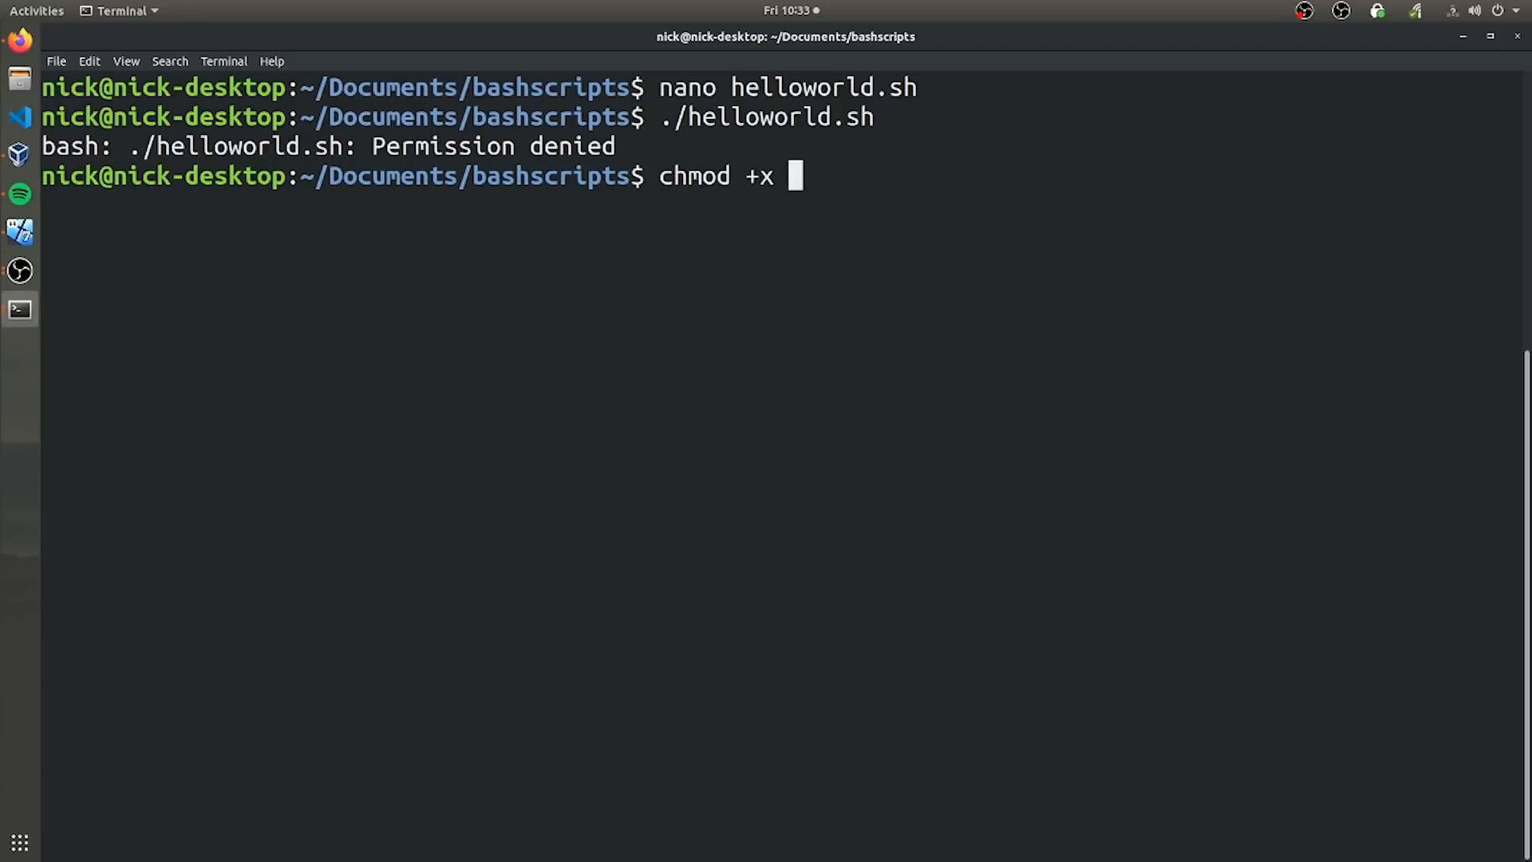
type("hellowrold")
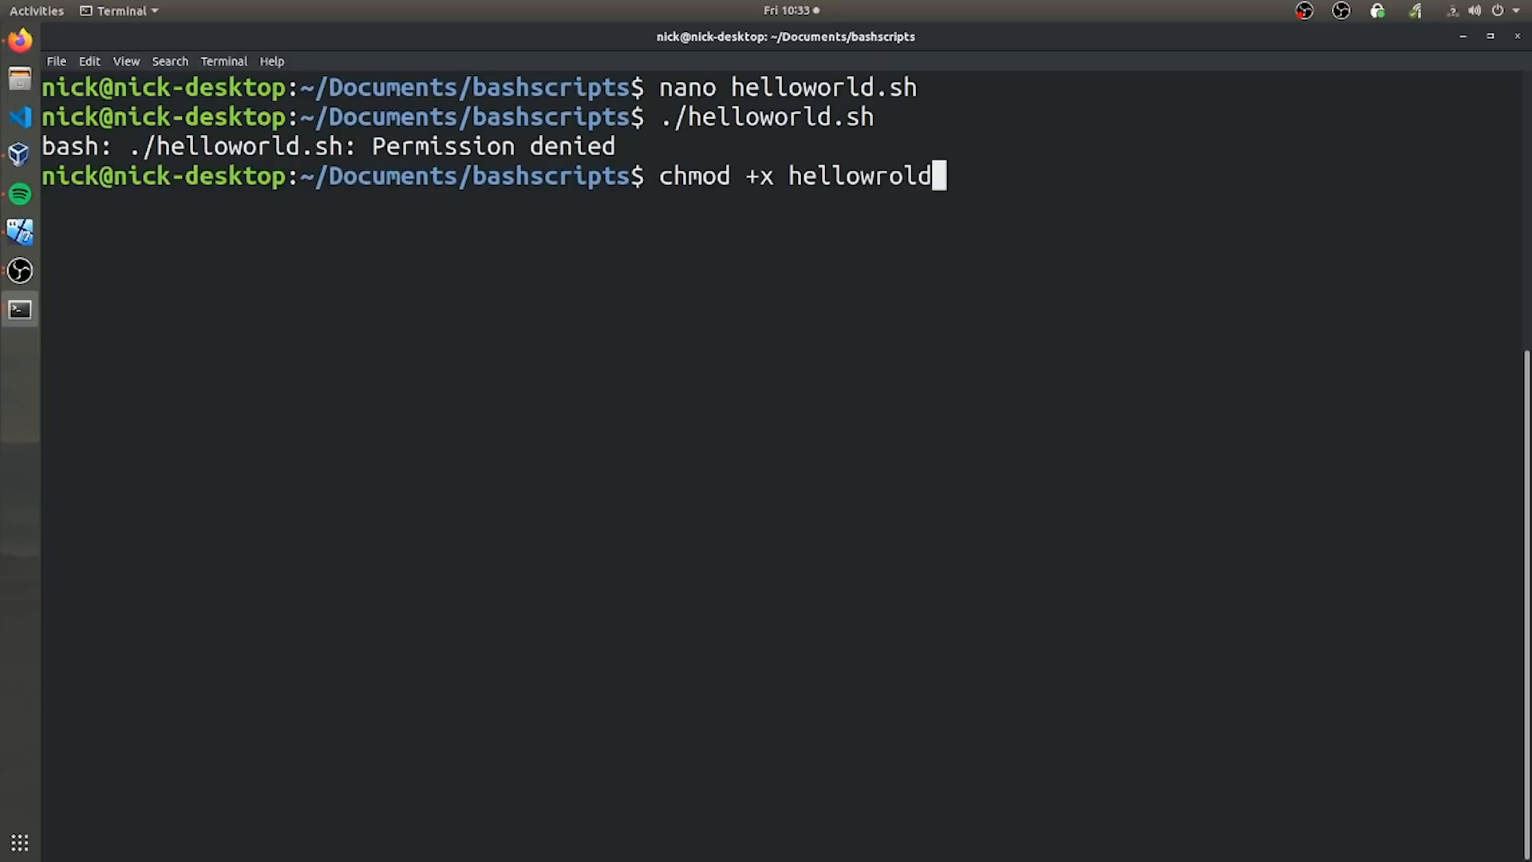
key("Return")
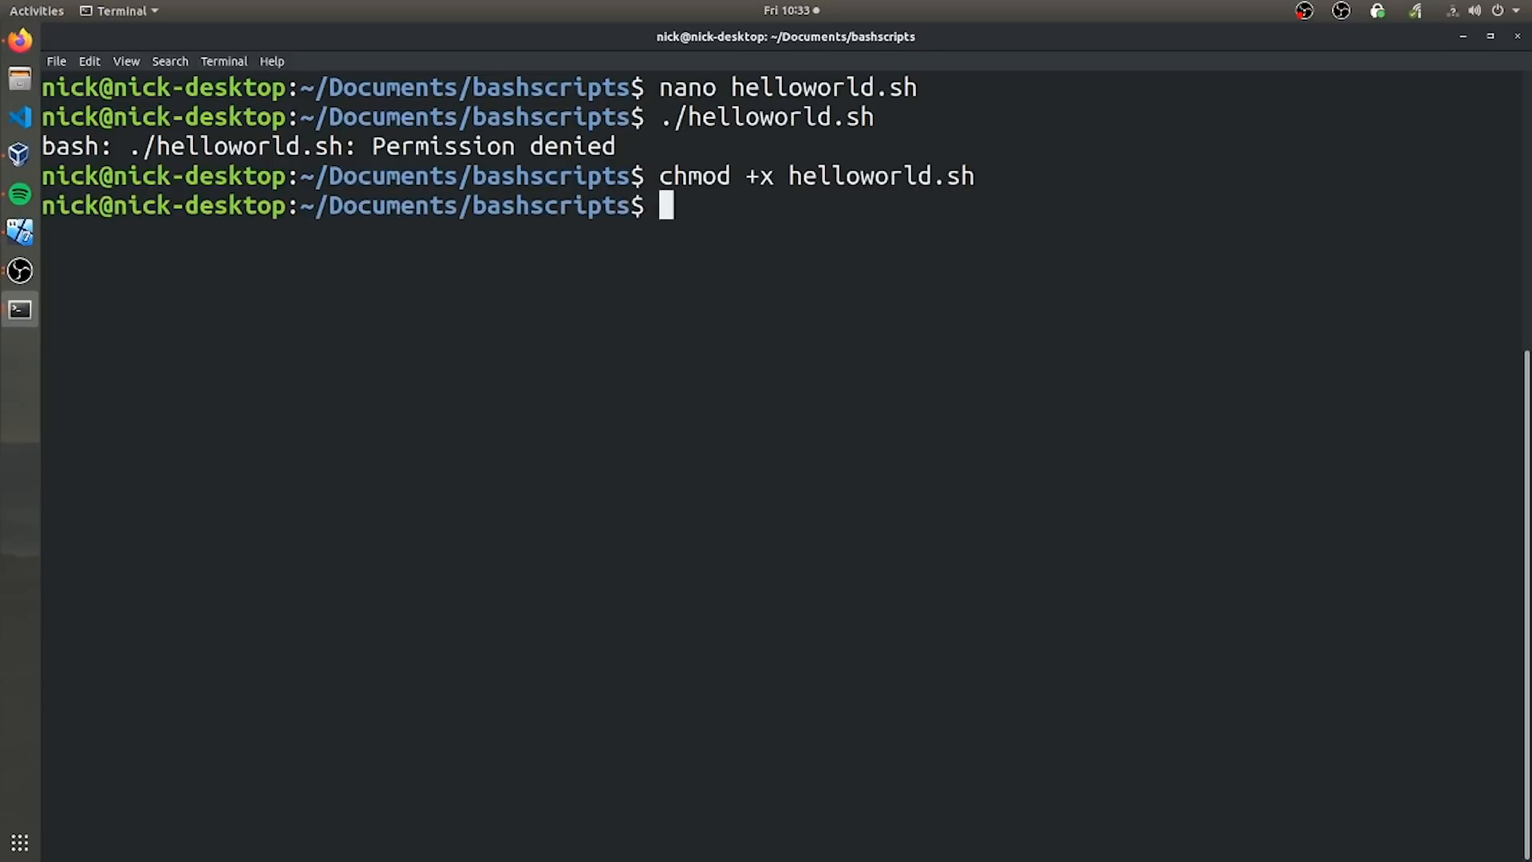
type("./hellowor")
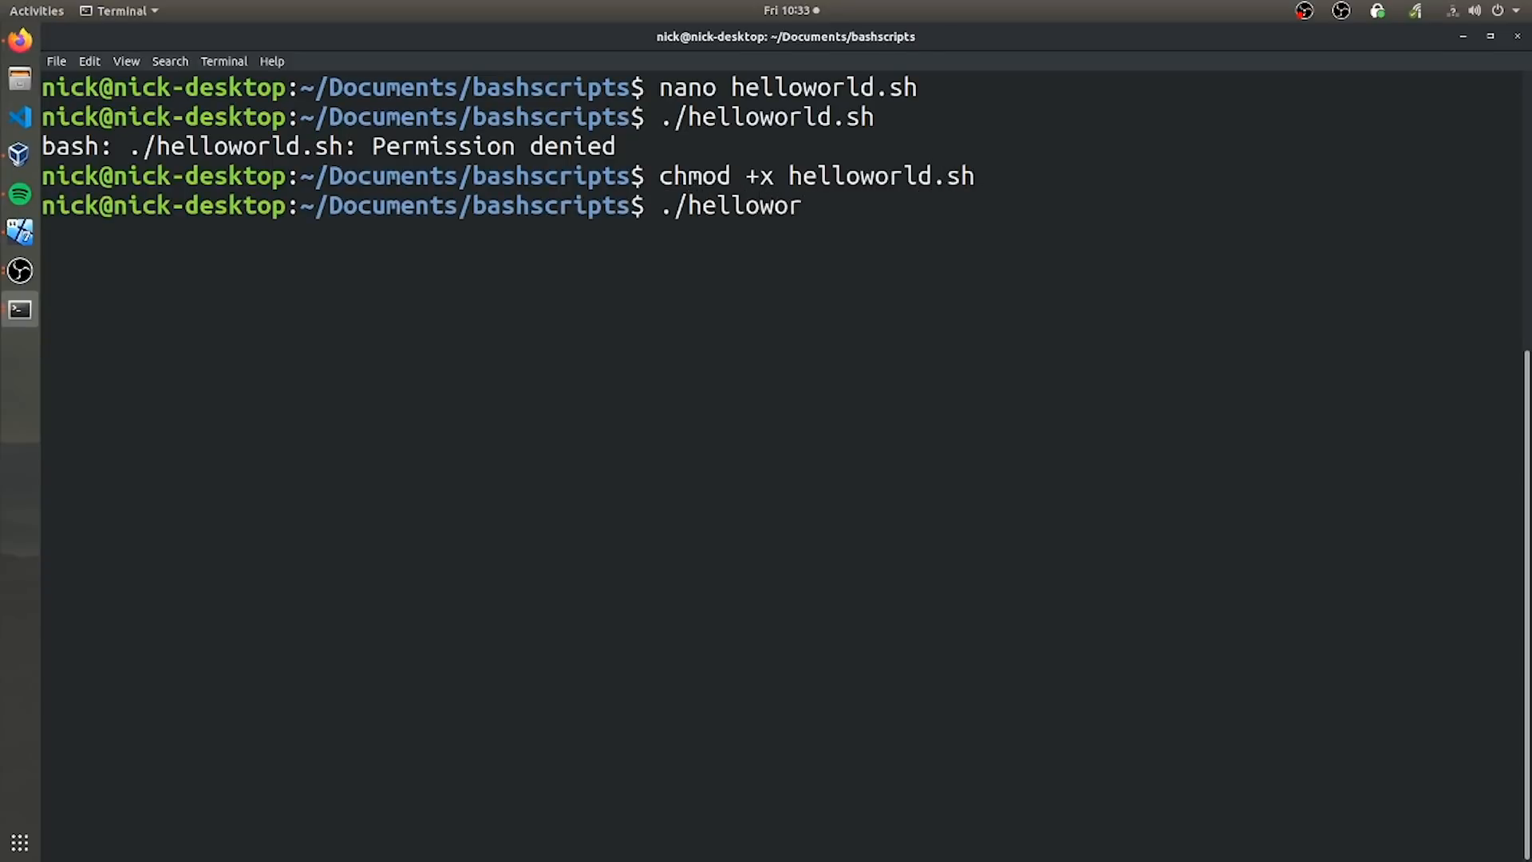
key("Return")
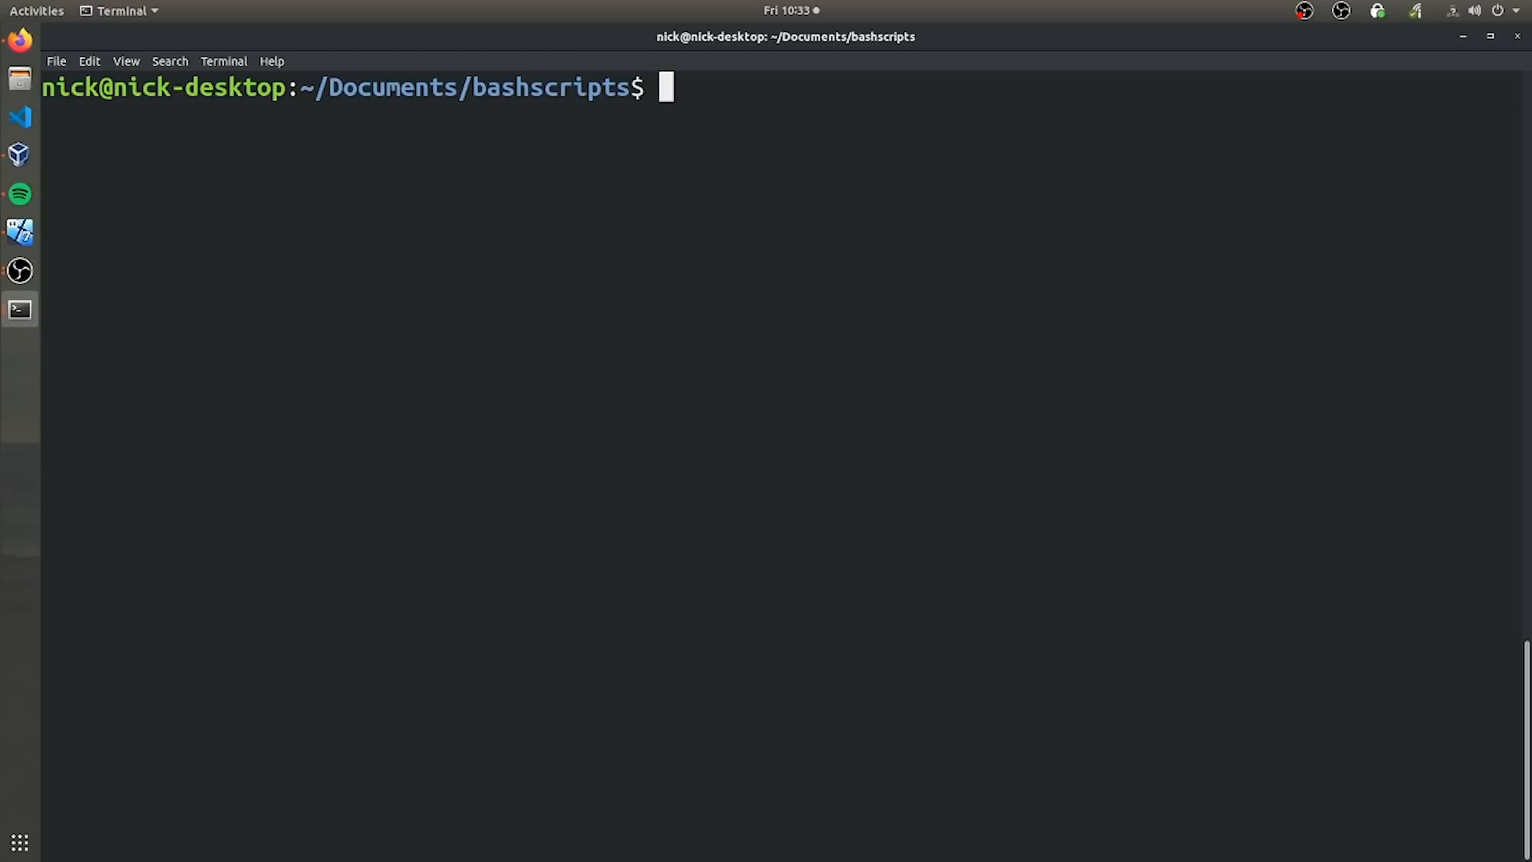
Create recon.sh in nano with a #!/bin/bash first line and begin an if line.
type("nan")
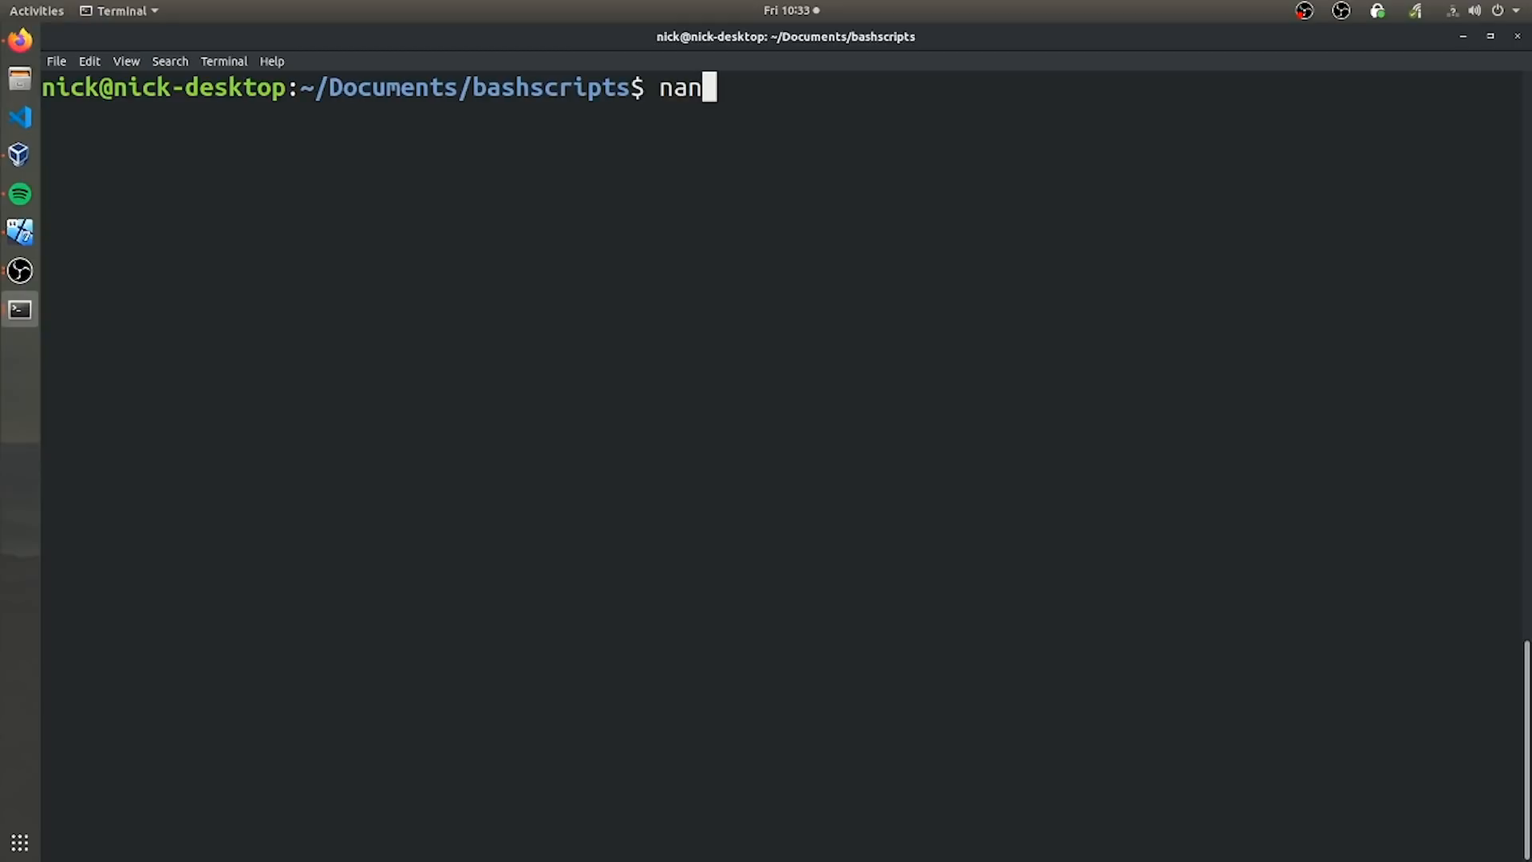
type("o reco")
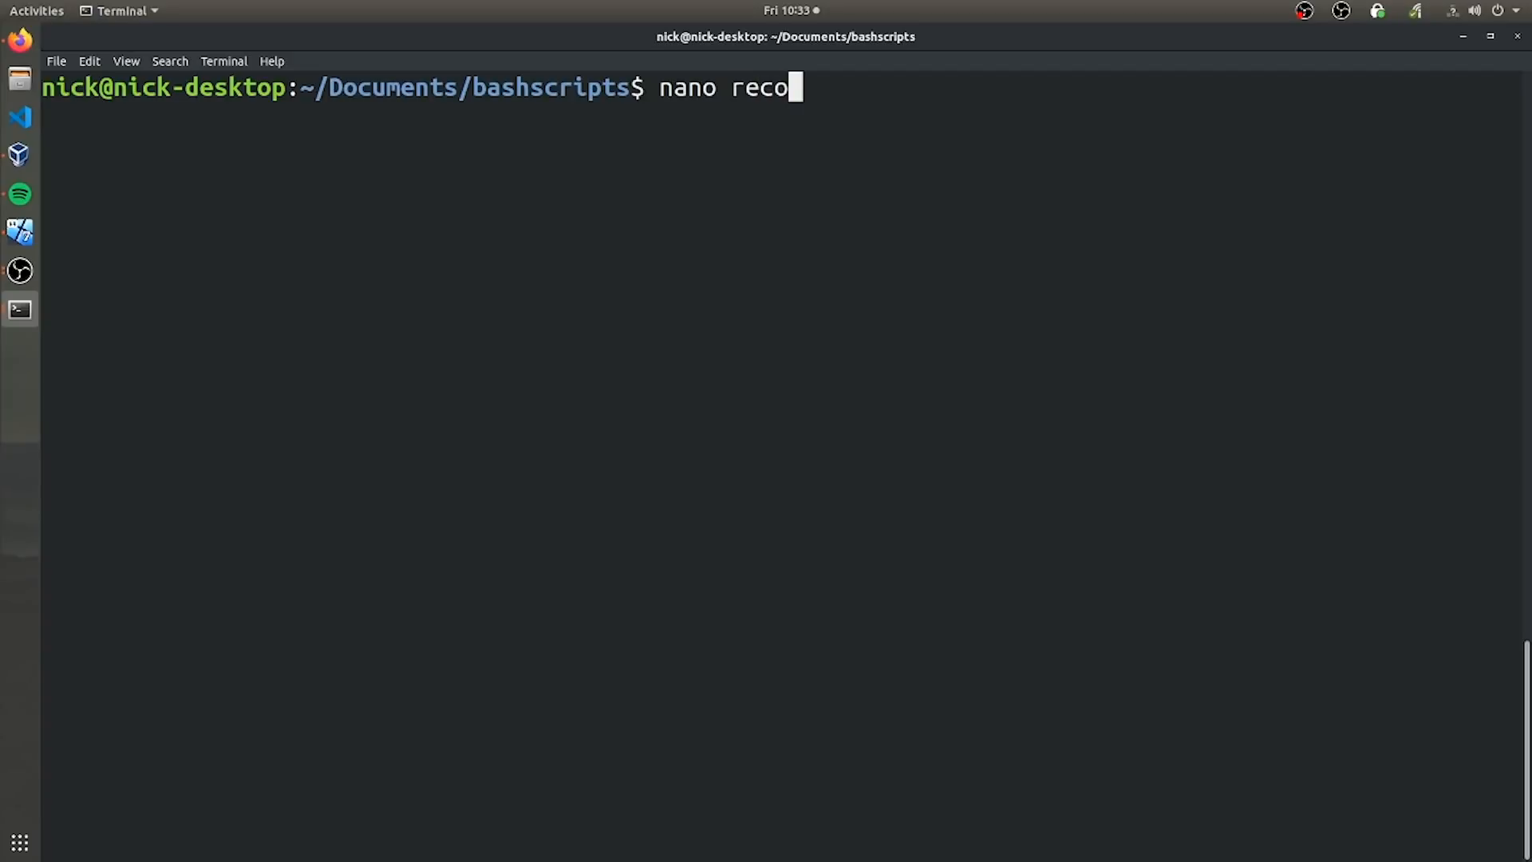
key("Return")
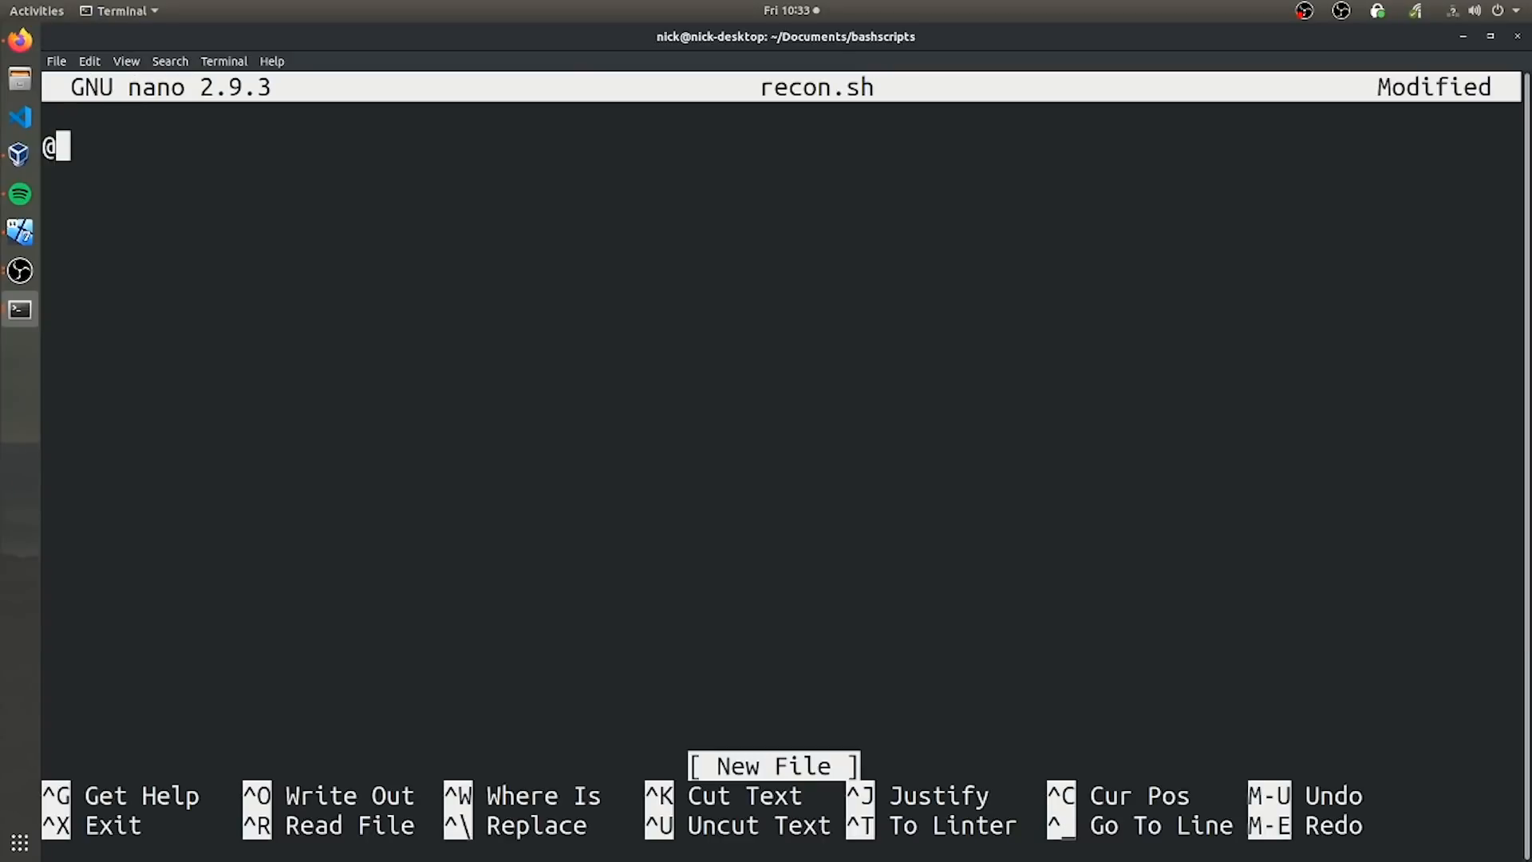
type("#1")
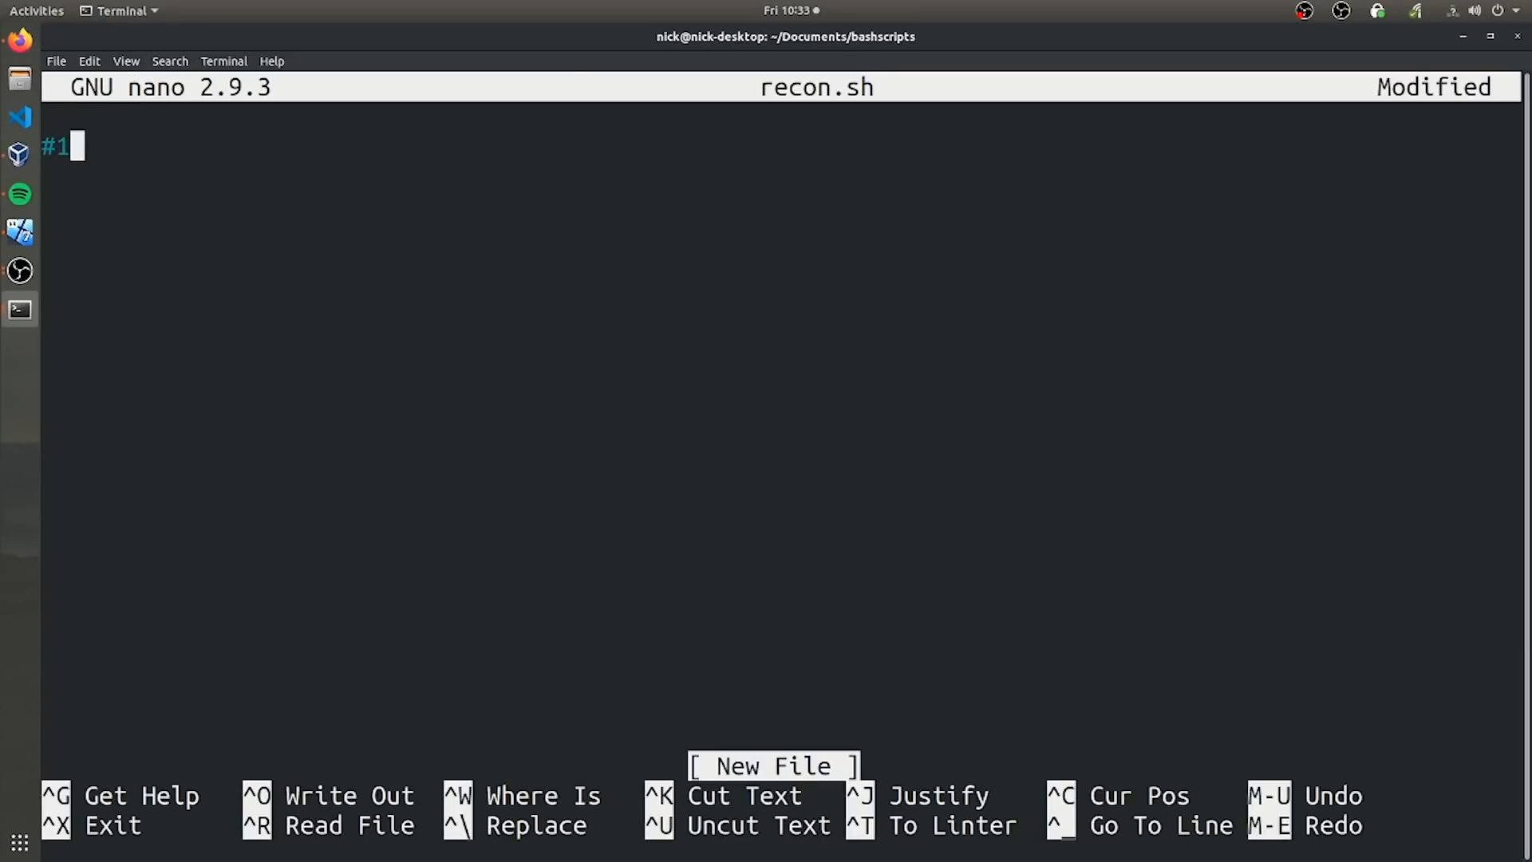
type("!/bin/bash")
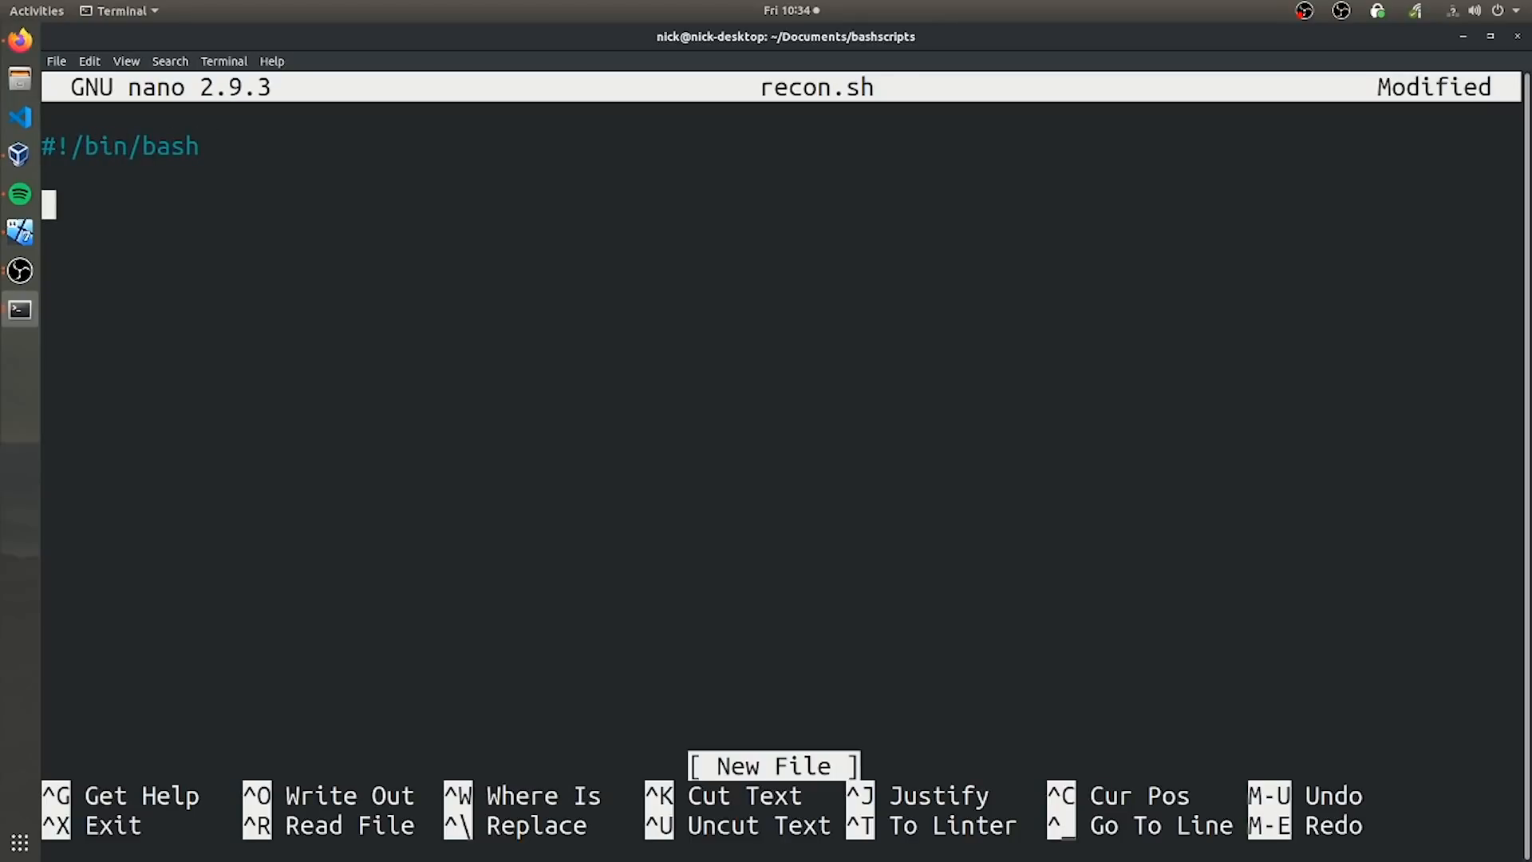
type("if [ -z \"$1\"")
type("echo \"Usage: ./recon.sh <IP>\"")
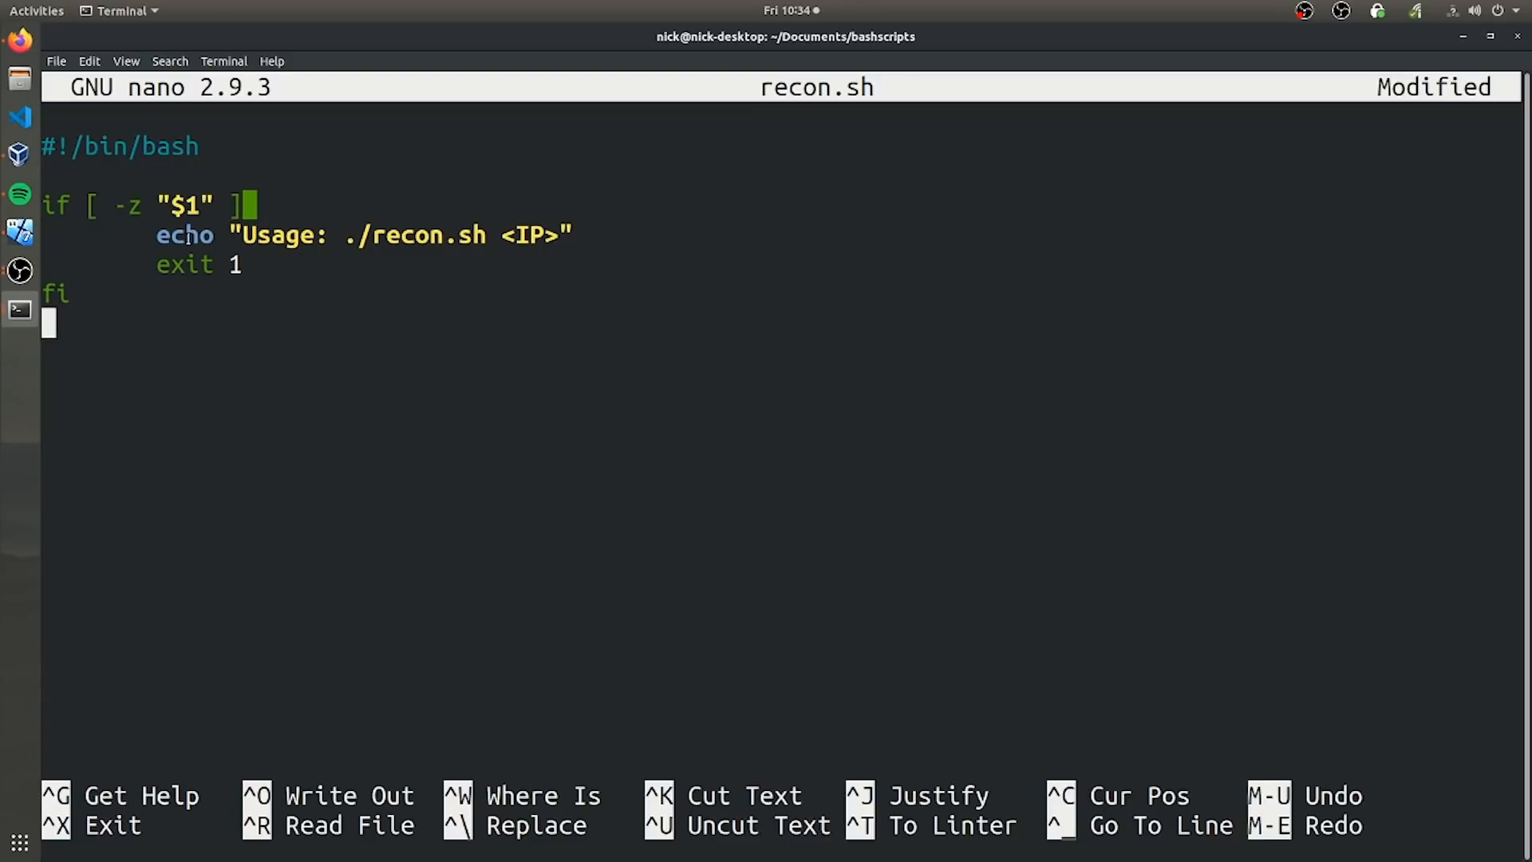
Highlight the "Usage: ./recon.sh <IP>" message in the if block.
left_click_drag(242, 234, 558, 235)
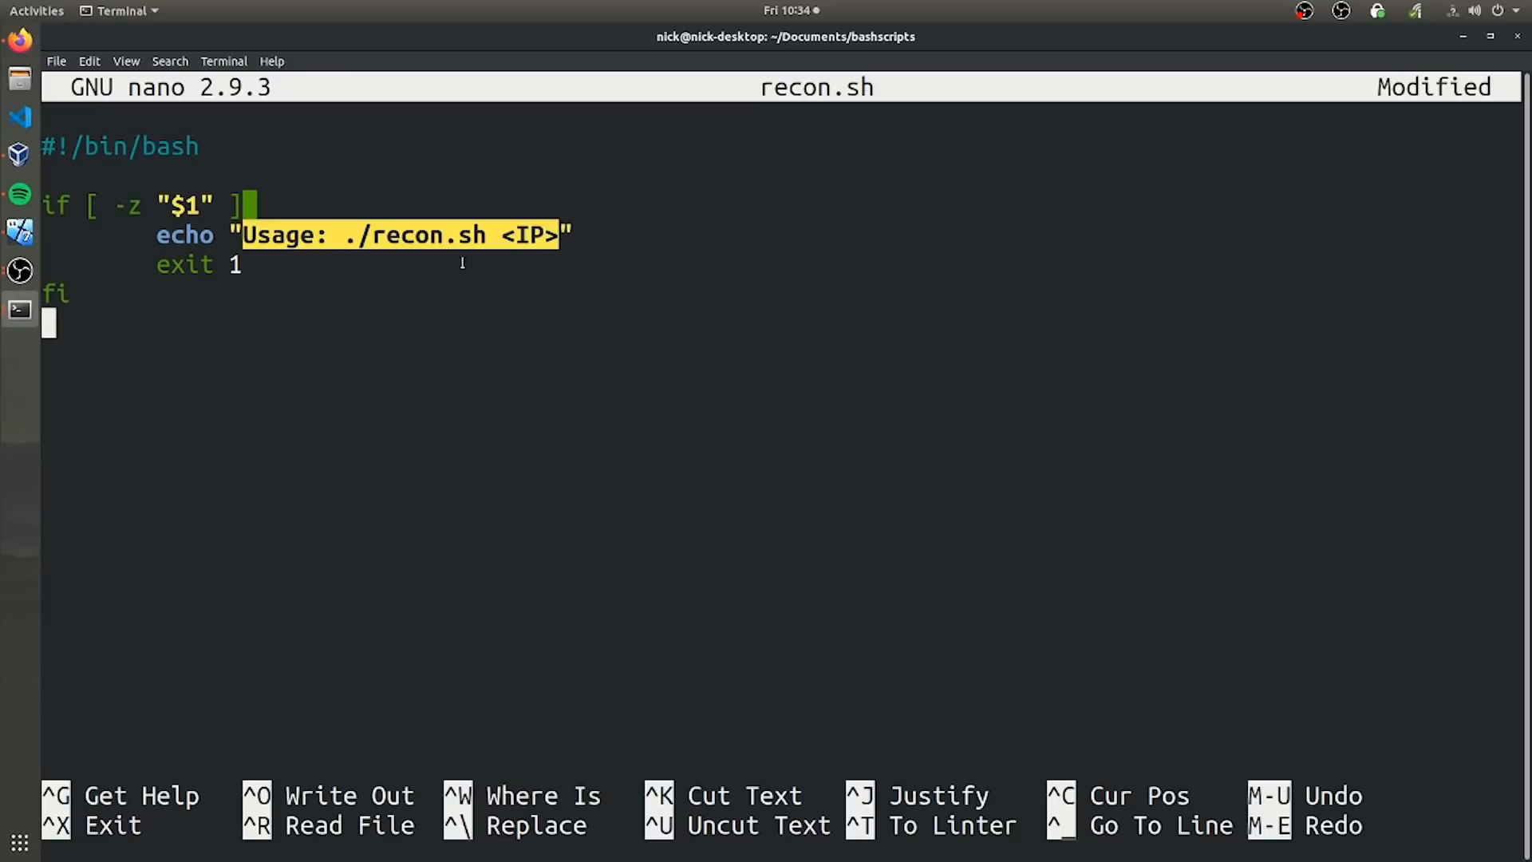
mouse_move(605, 210)
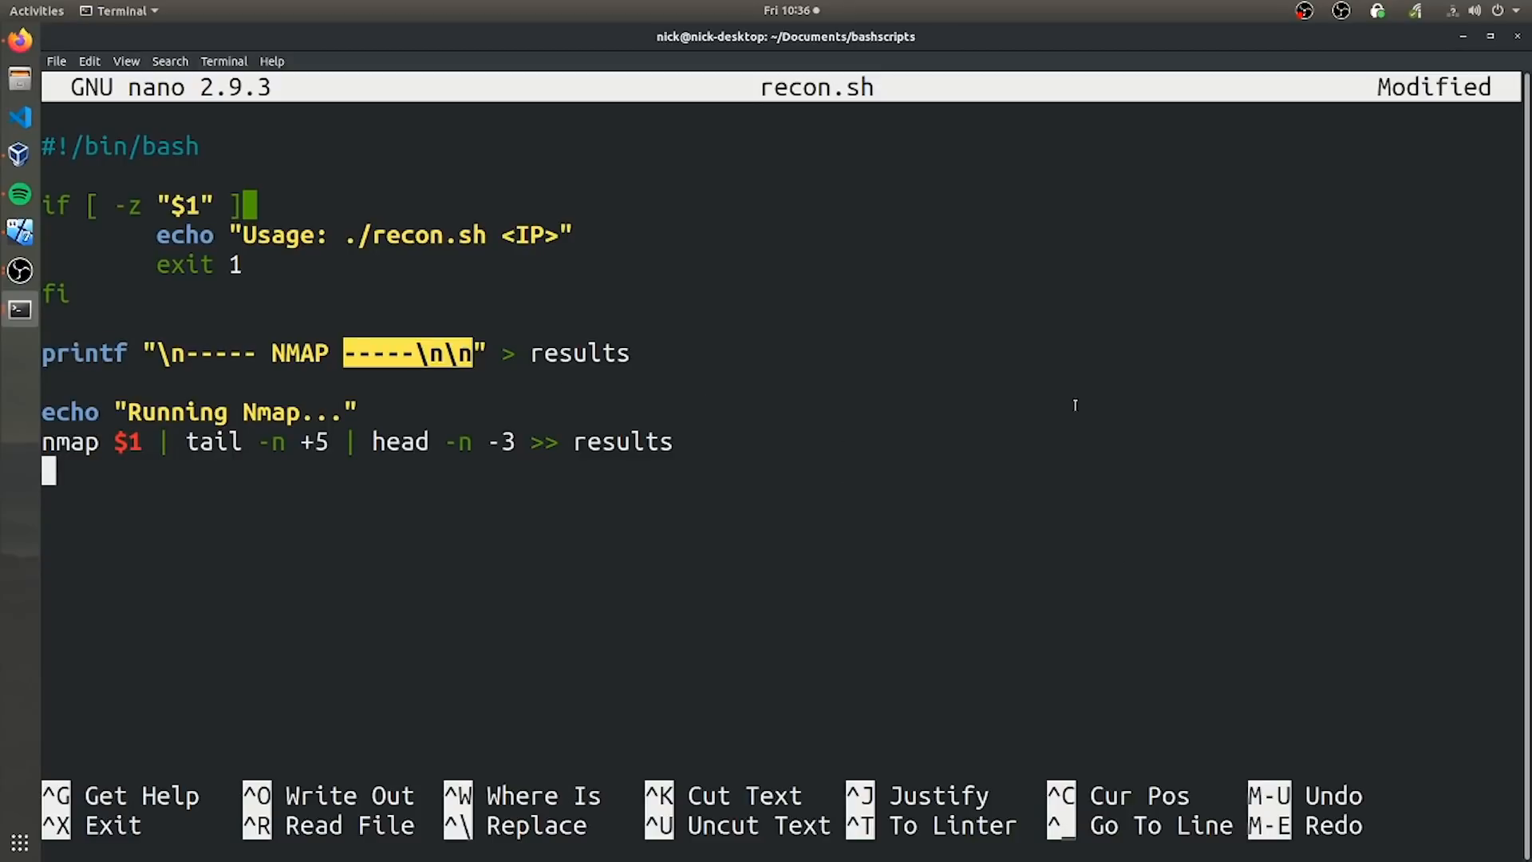
mouse_move(776, 394)
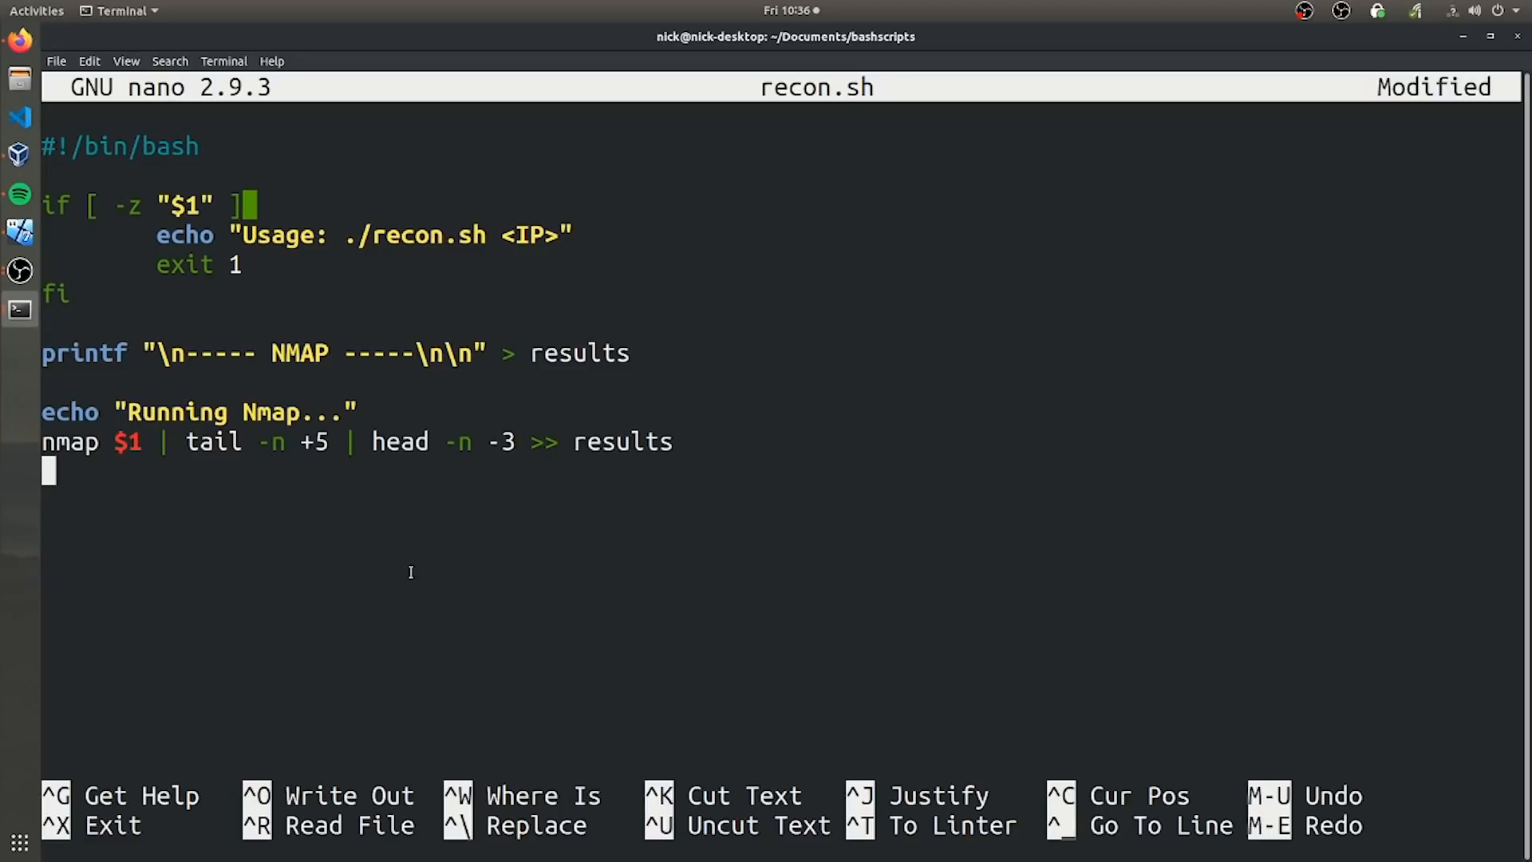
Write the NMAP header and trimmed nmap $1 output into results, then add a new line.
double_click(195, 411)
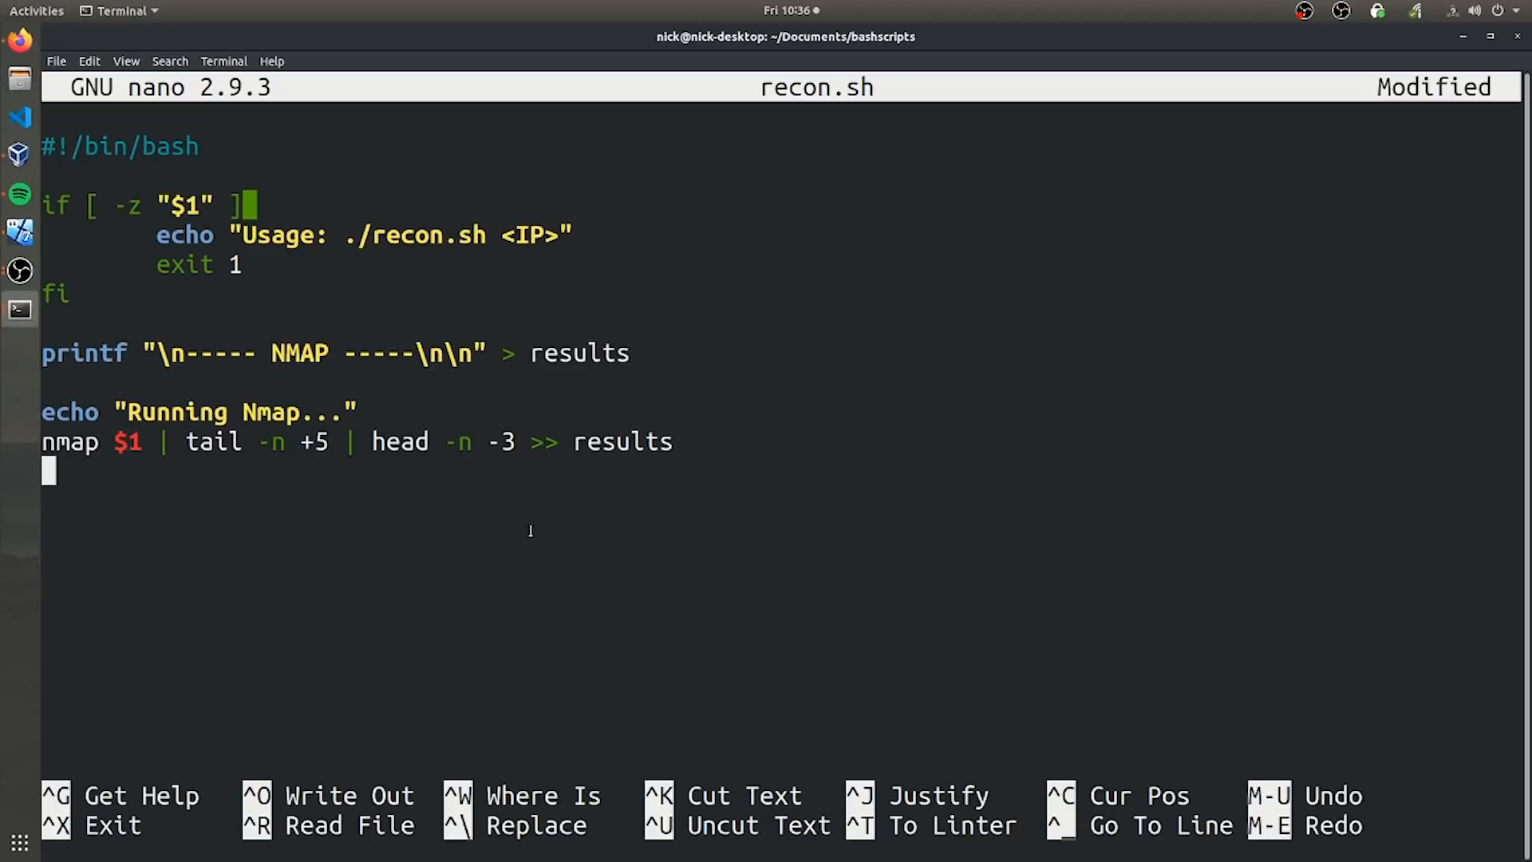
key("Return")
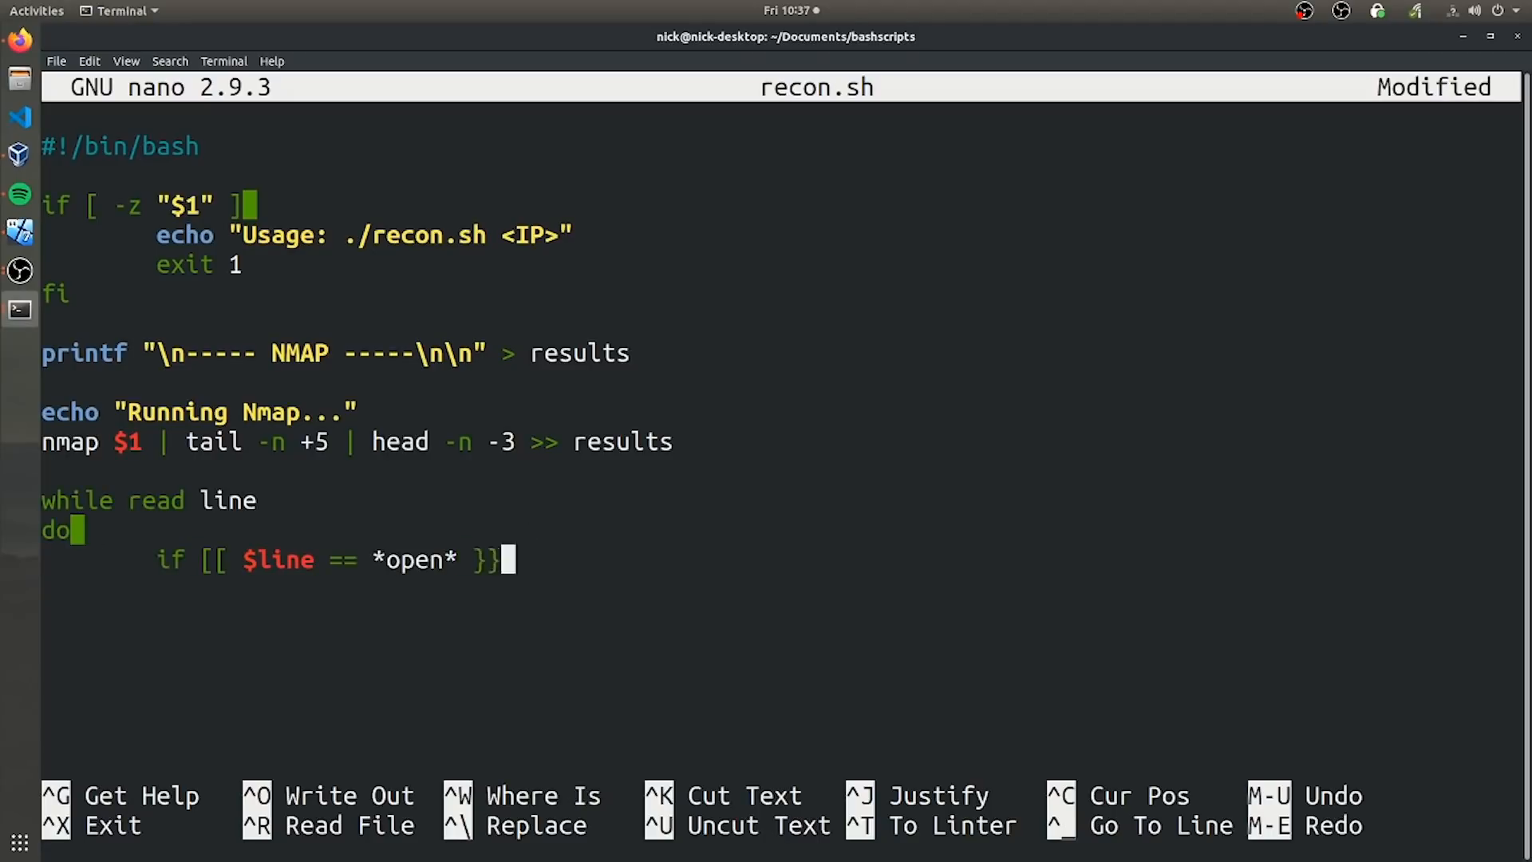
Add the loop running whatweb $1 -v > temp on open http lines, and begin if [ -e temp ].
type("] && [[ $line == *http* ]]")
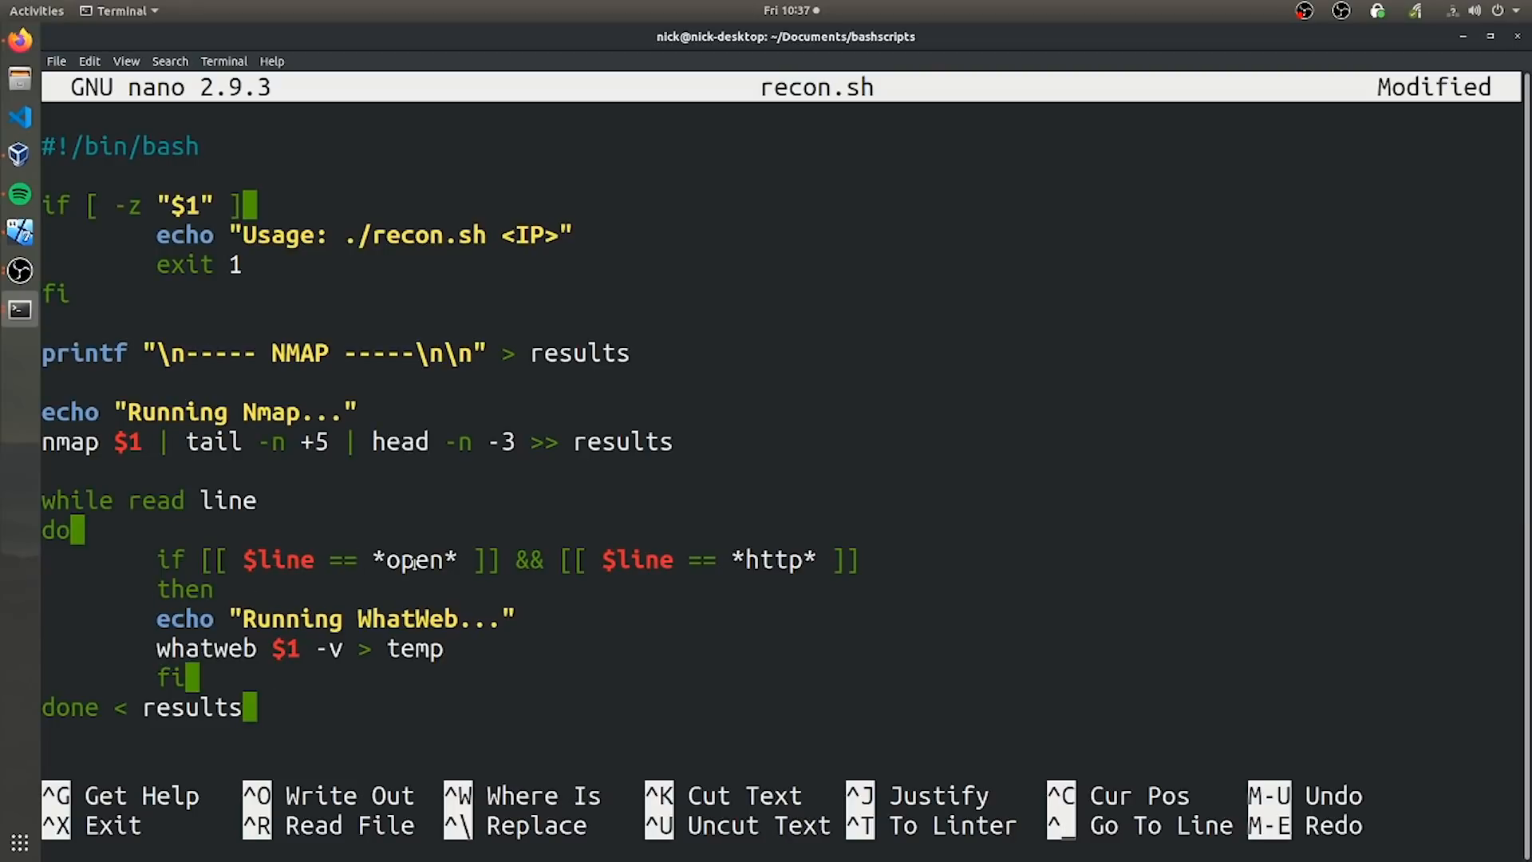
double_click(774, 560)
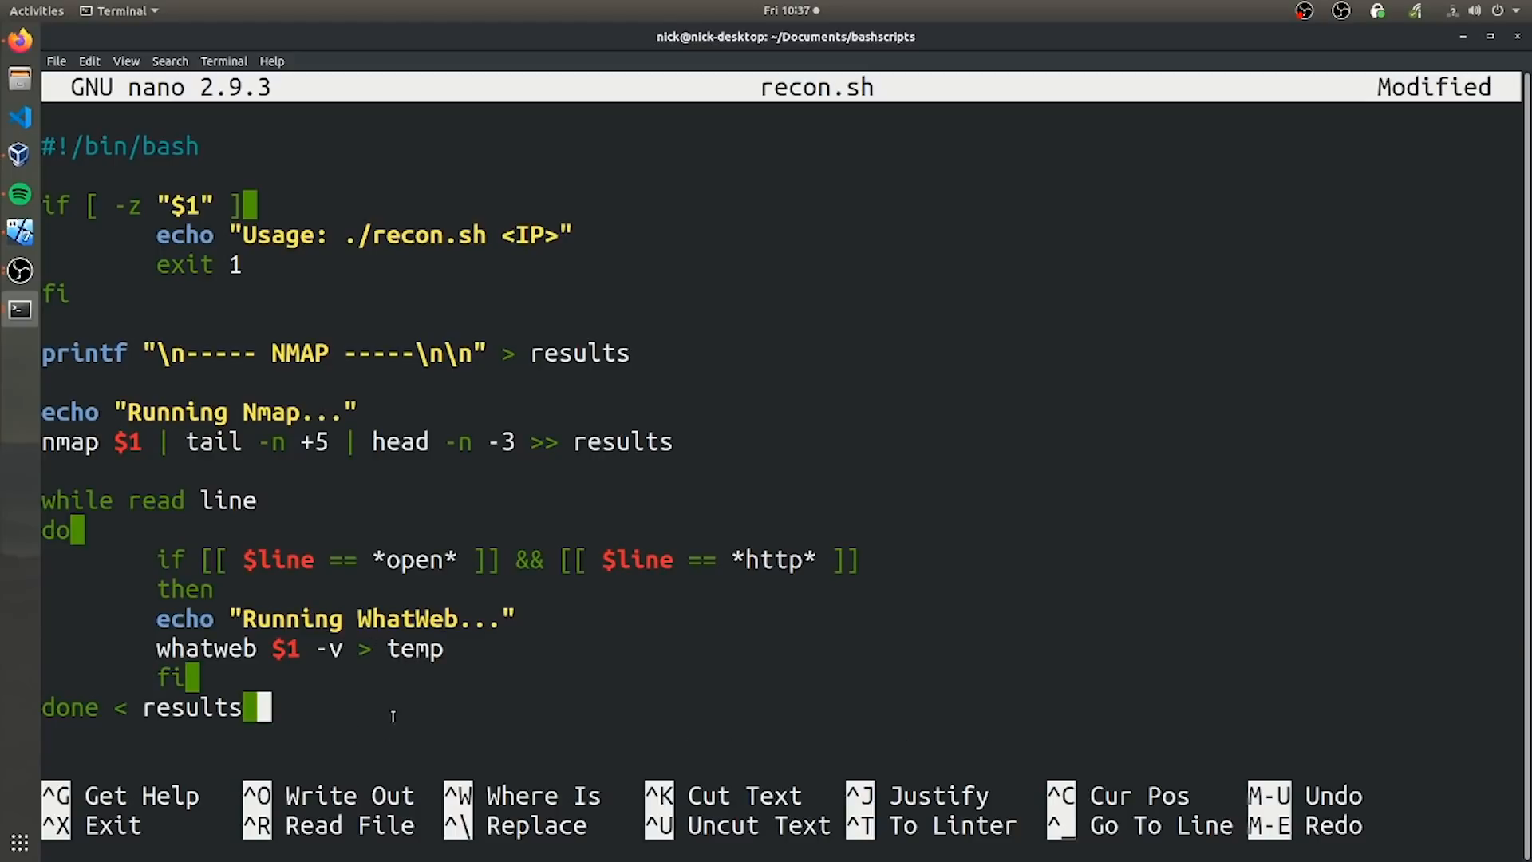
mouse_move(567, 662)
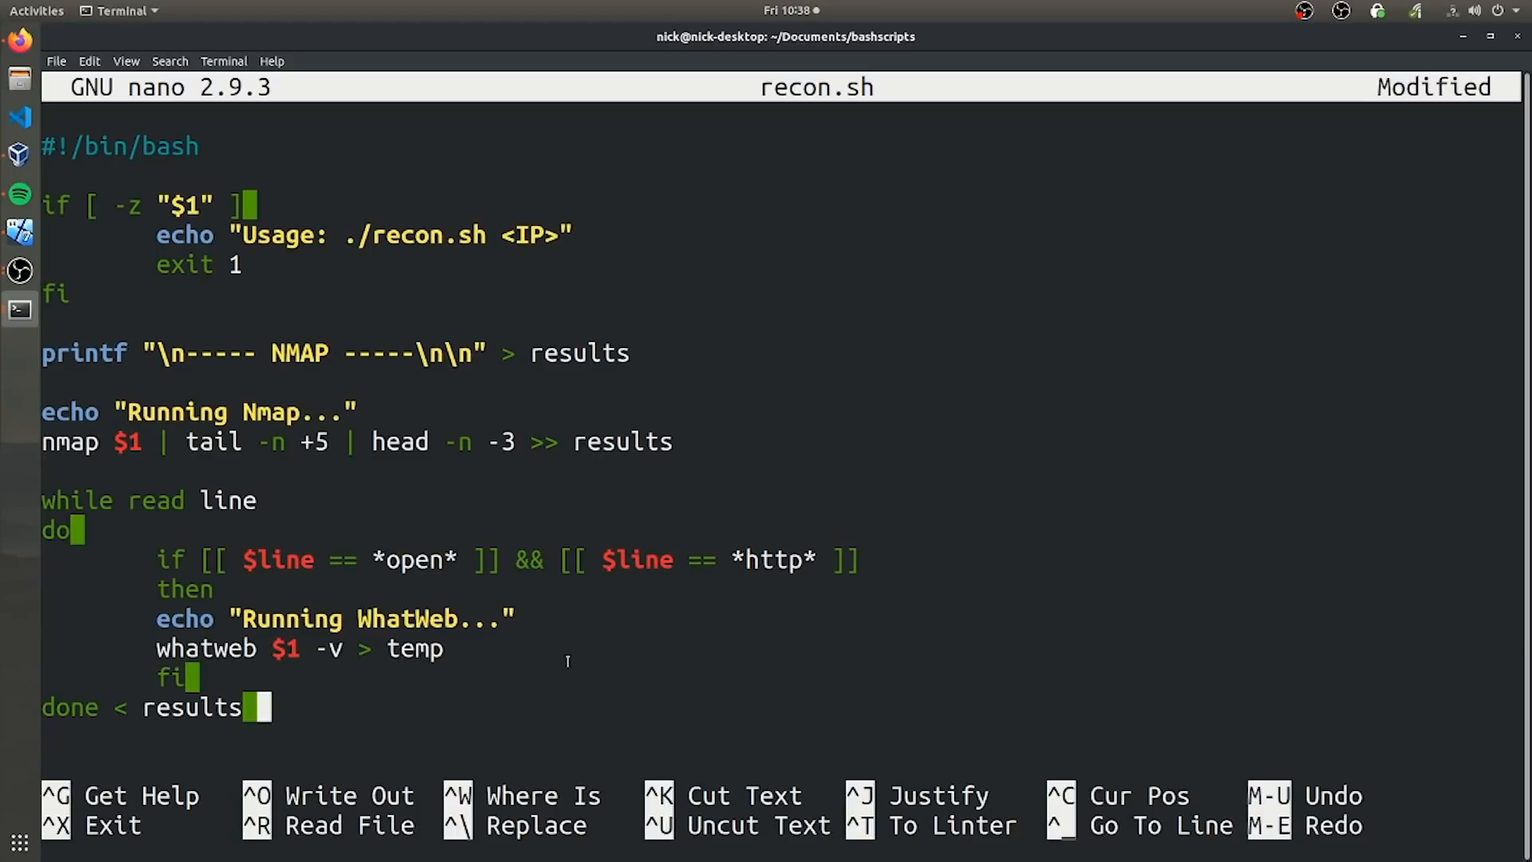
type("if [ -e temp]")
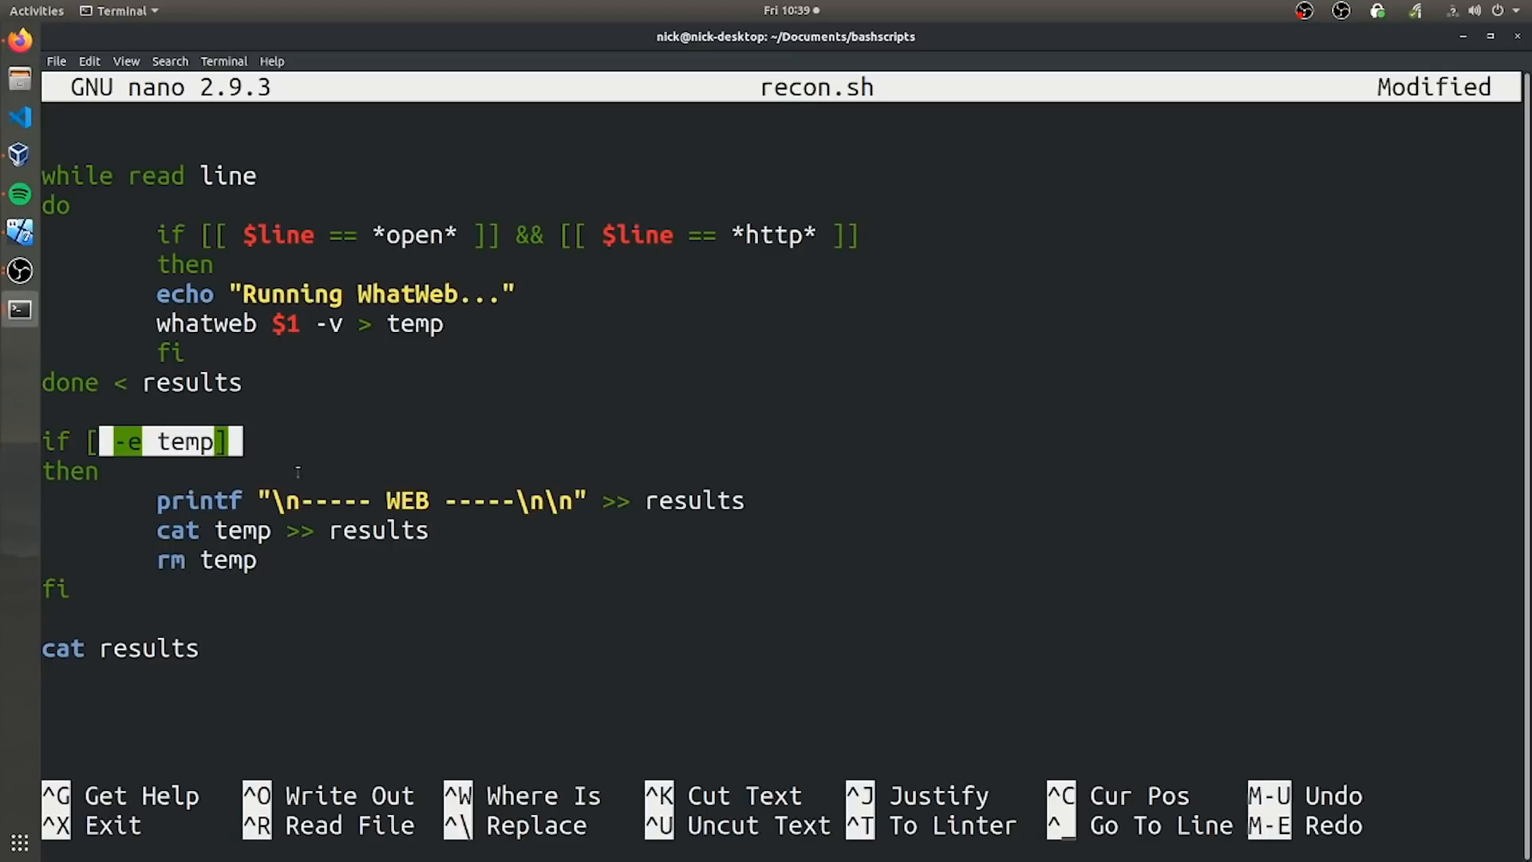
Finish the WEB header, cat temp, rm temp and cat results lines, then save and exit nano.
left_click(205, 648)
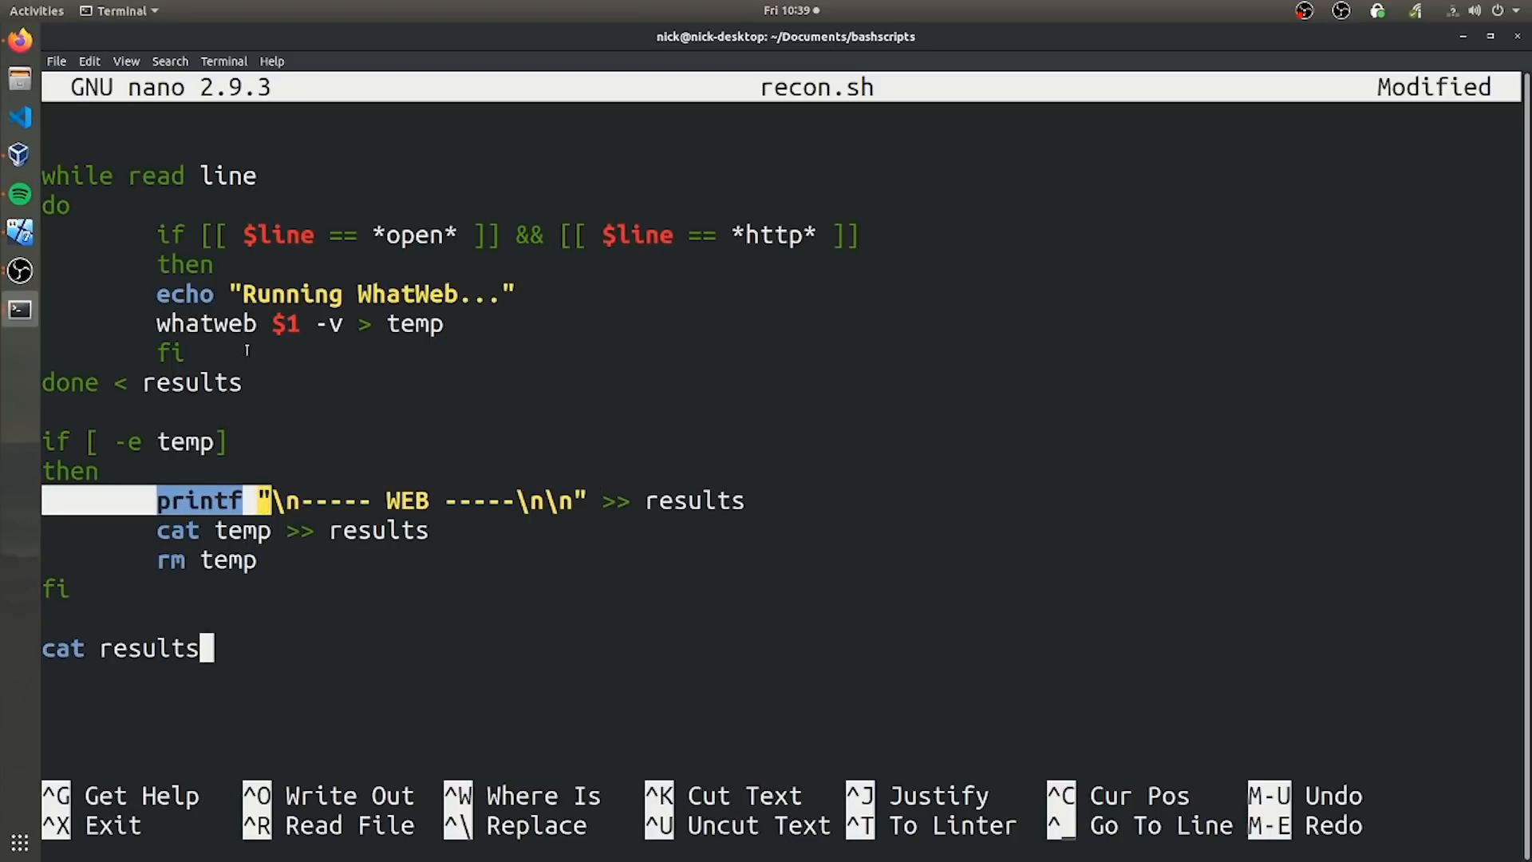
mouse_move(291, 349)
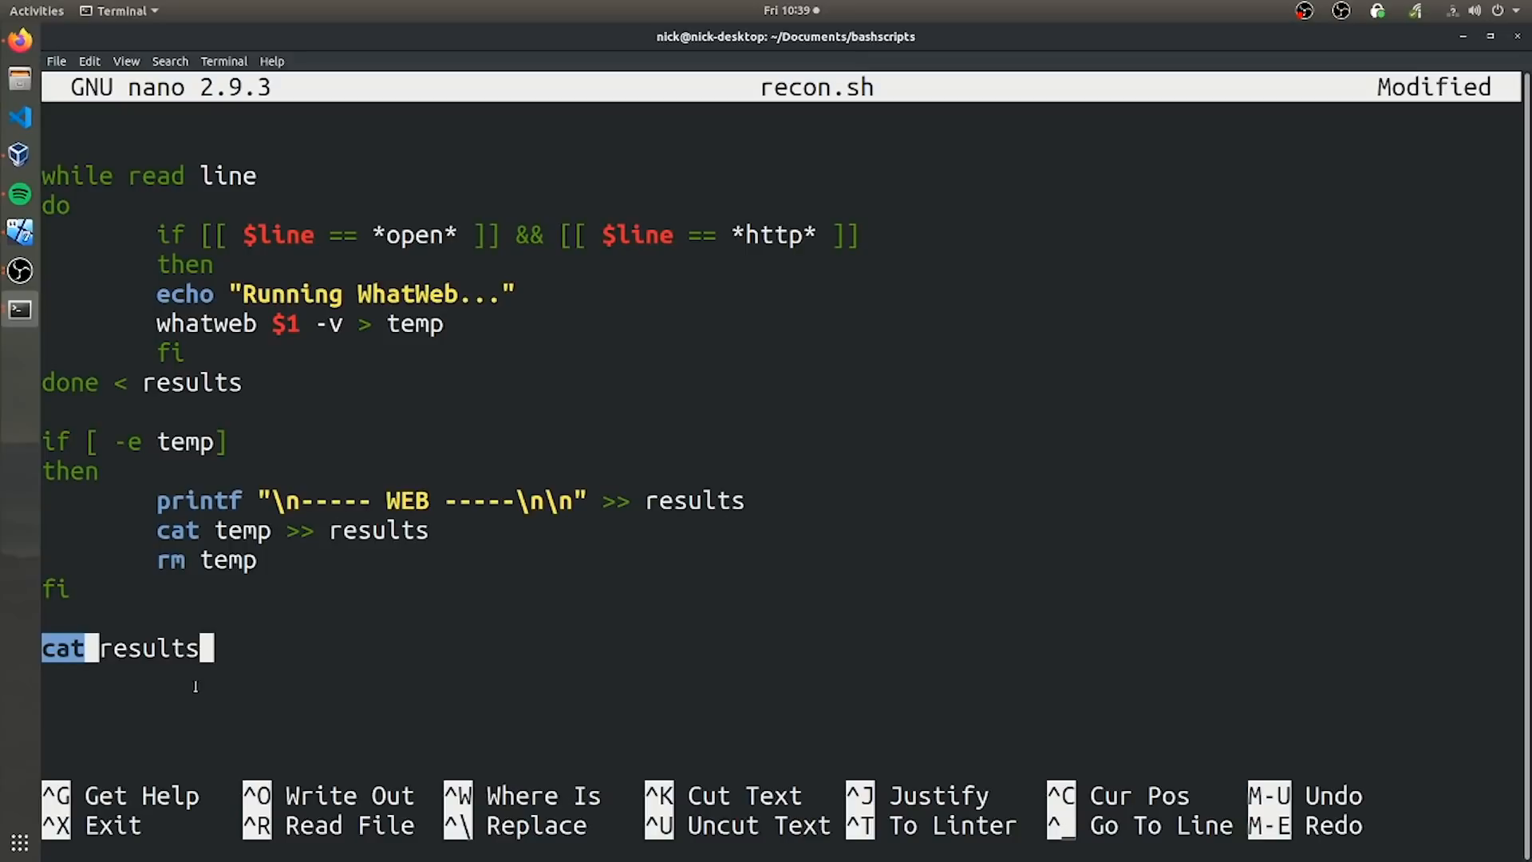
key("ctrl+x")
type("ch")
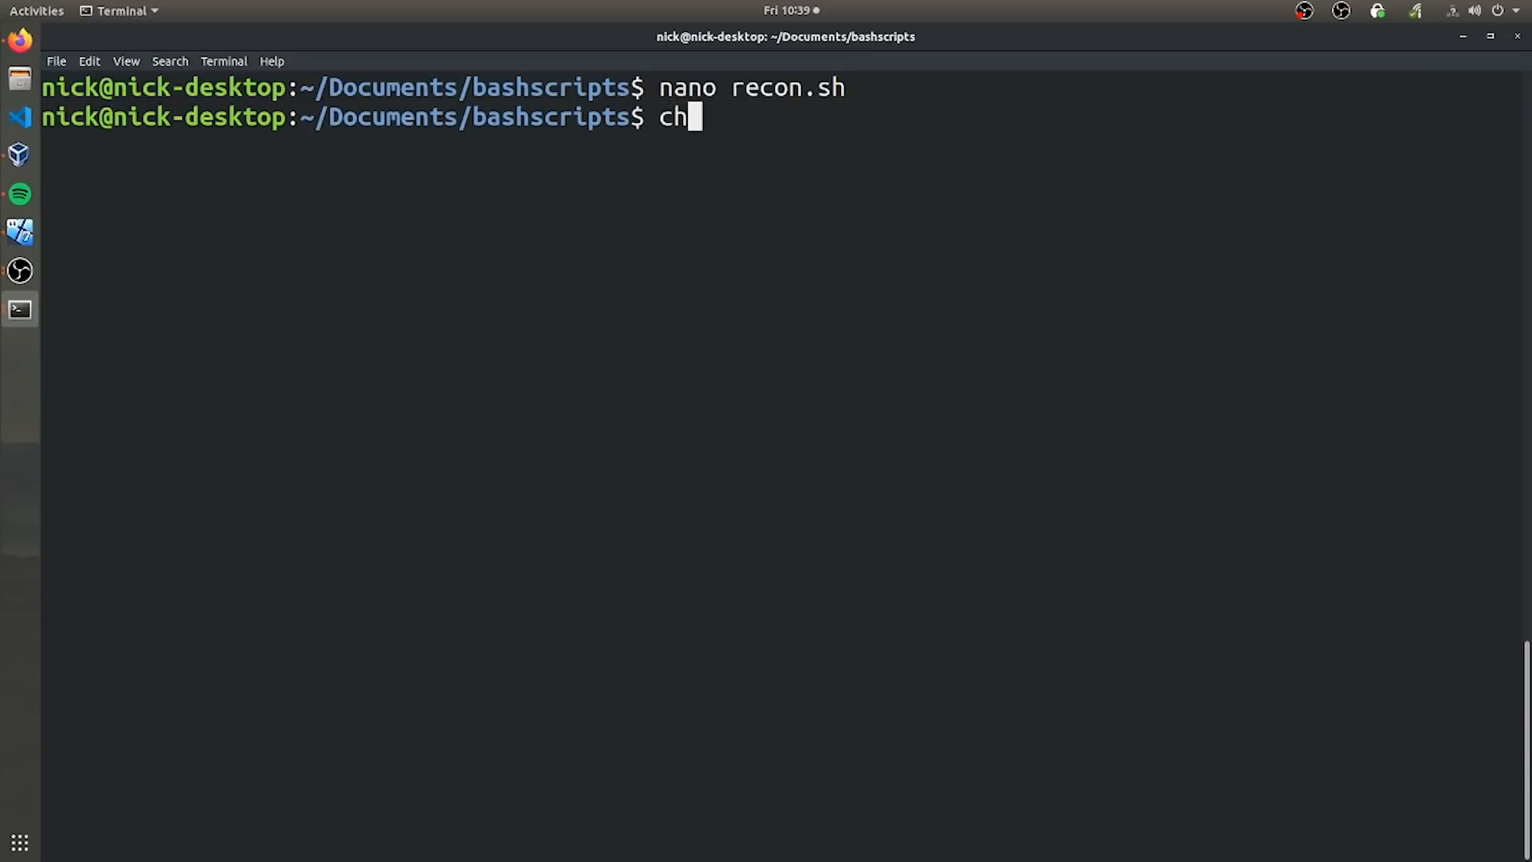
Make recon.sh executable with chmod +x, run it (syntax error near fi), and reopen it in nano.
type("mod +x recon.sh")
type("./")
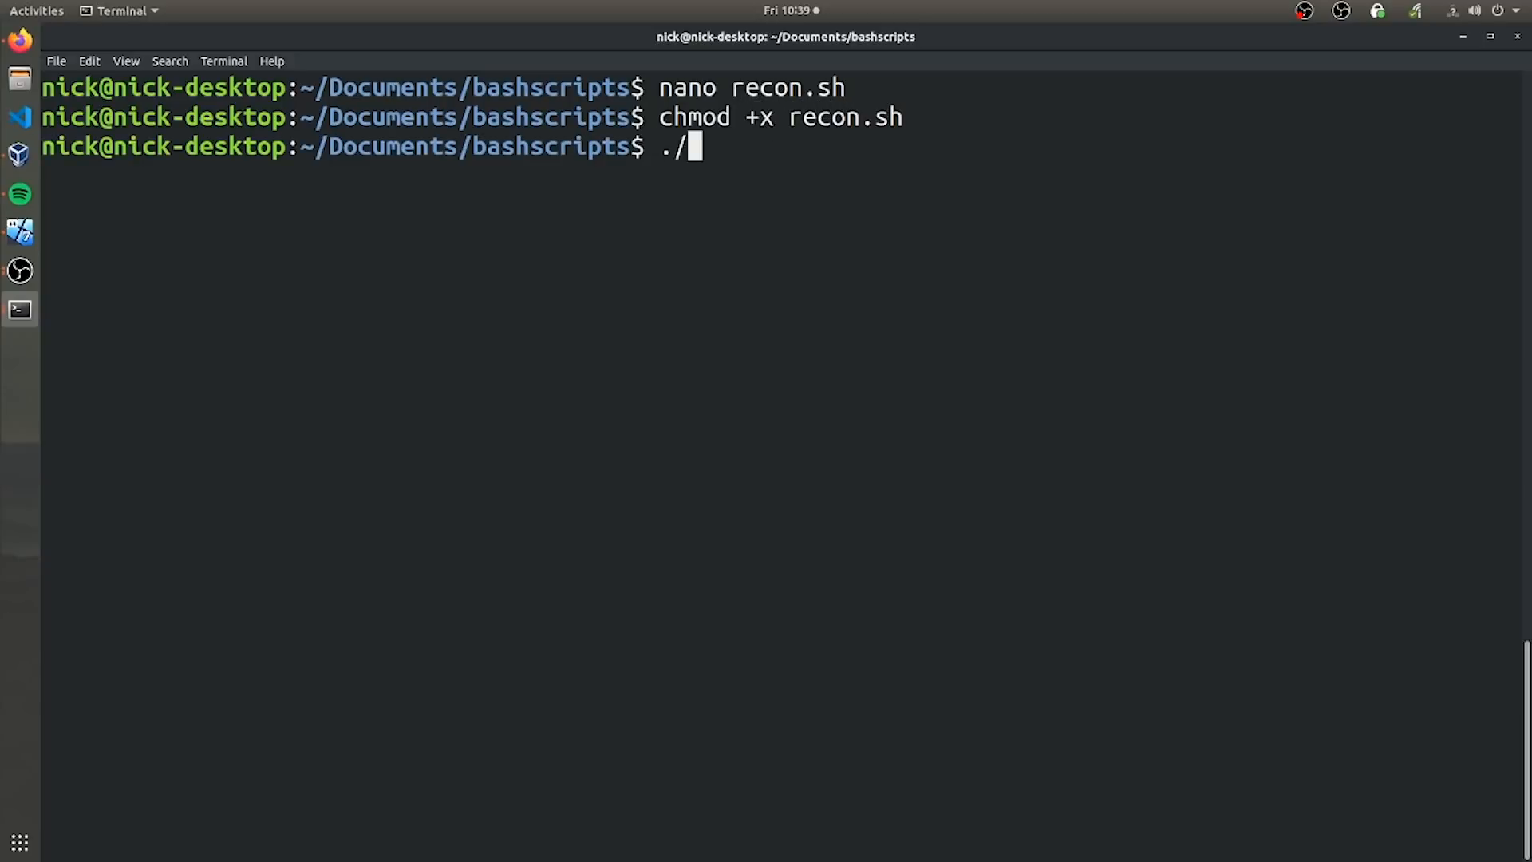
type("recon.sh")
key("Return")
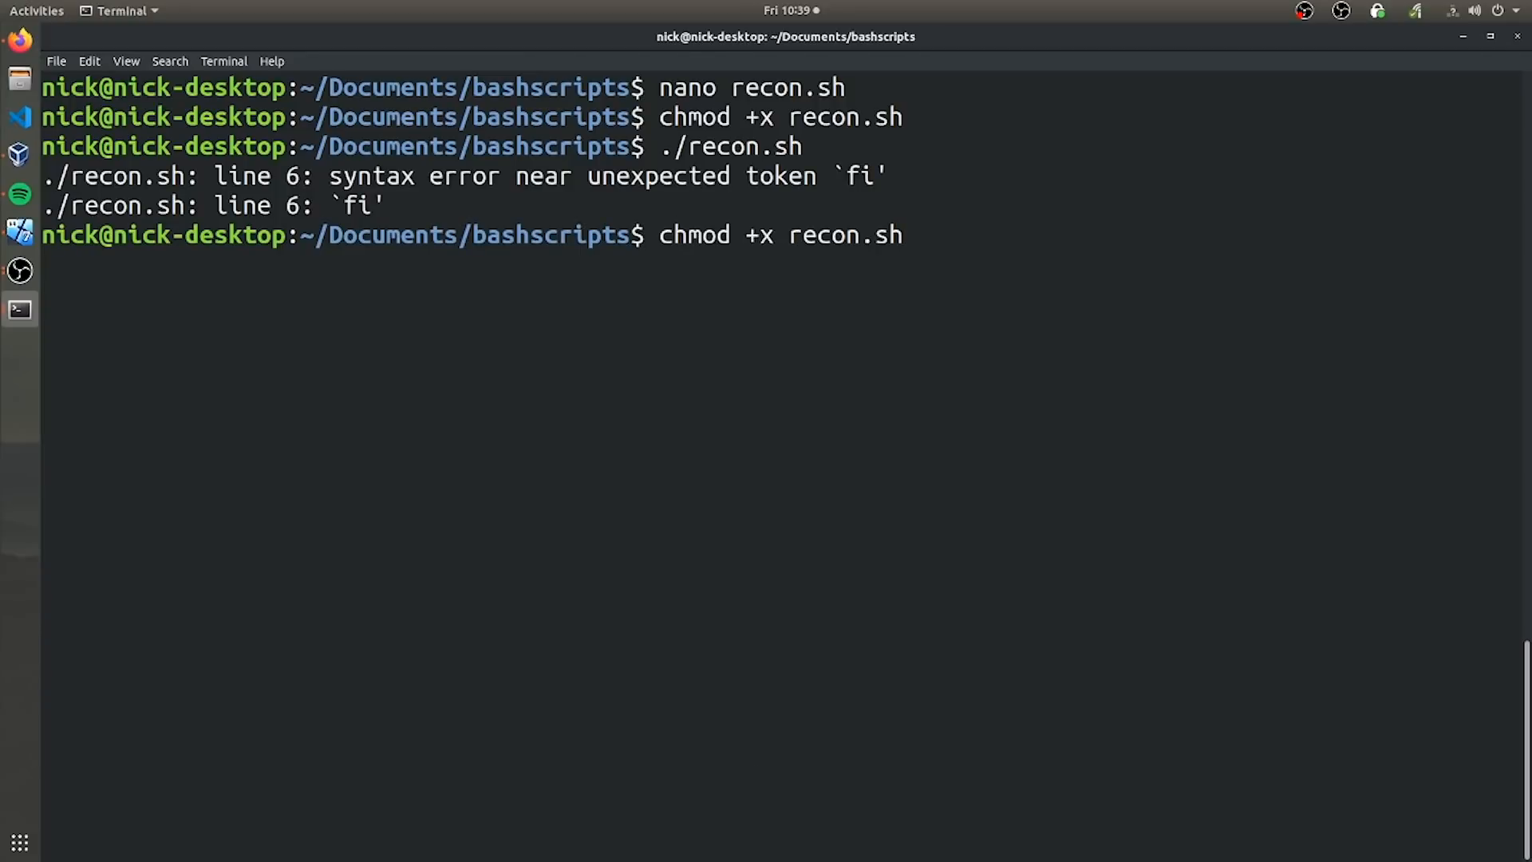
key("Return")
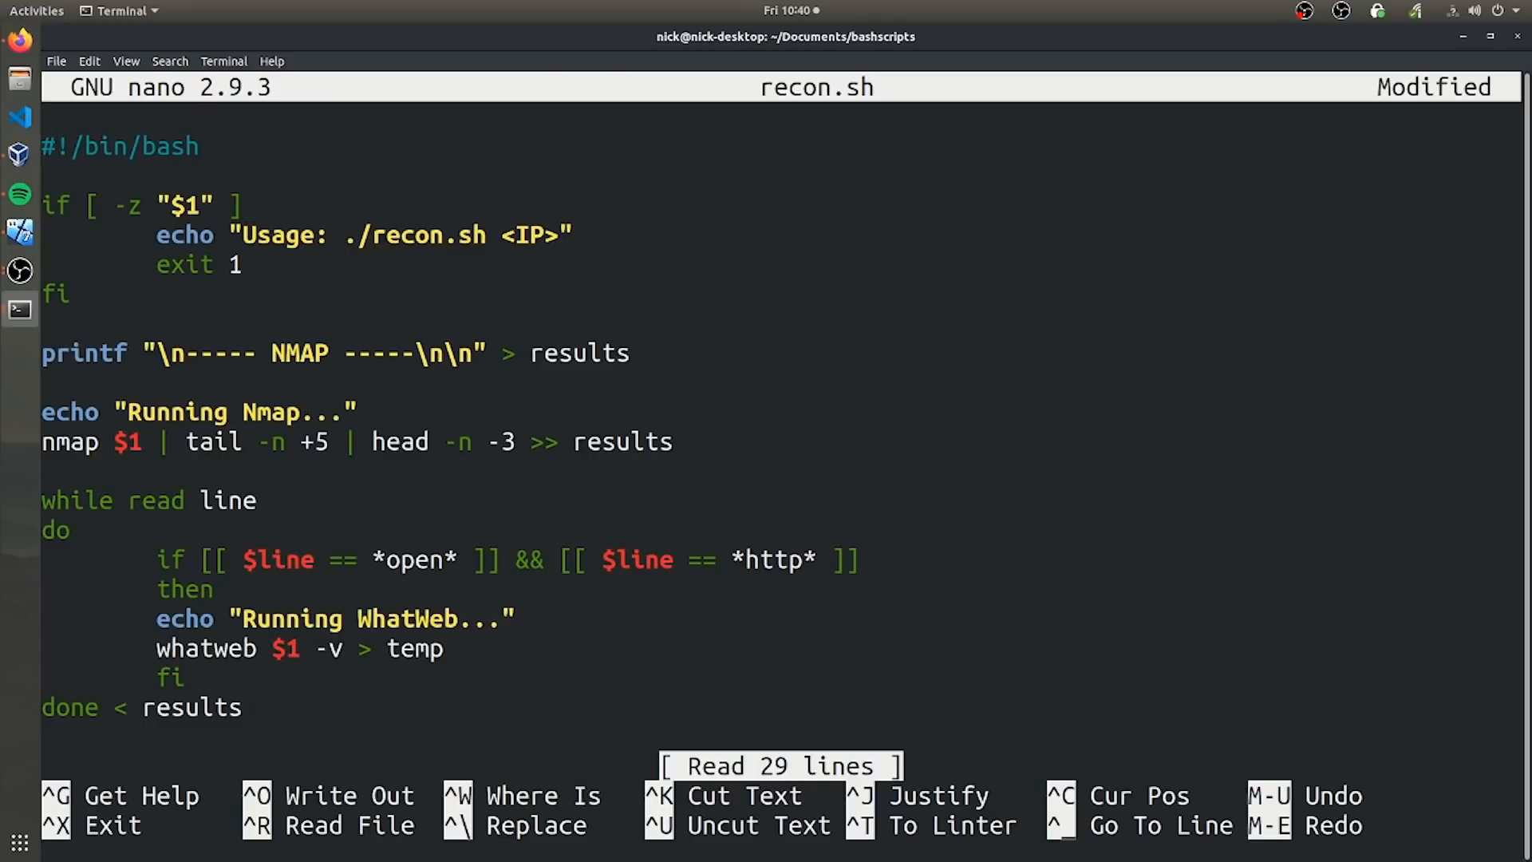
key("ctrl+x")
type("./recon.sh")
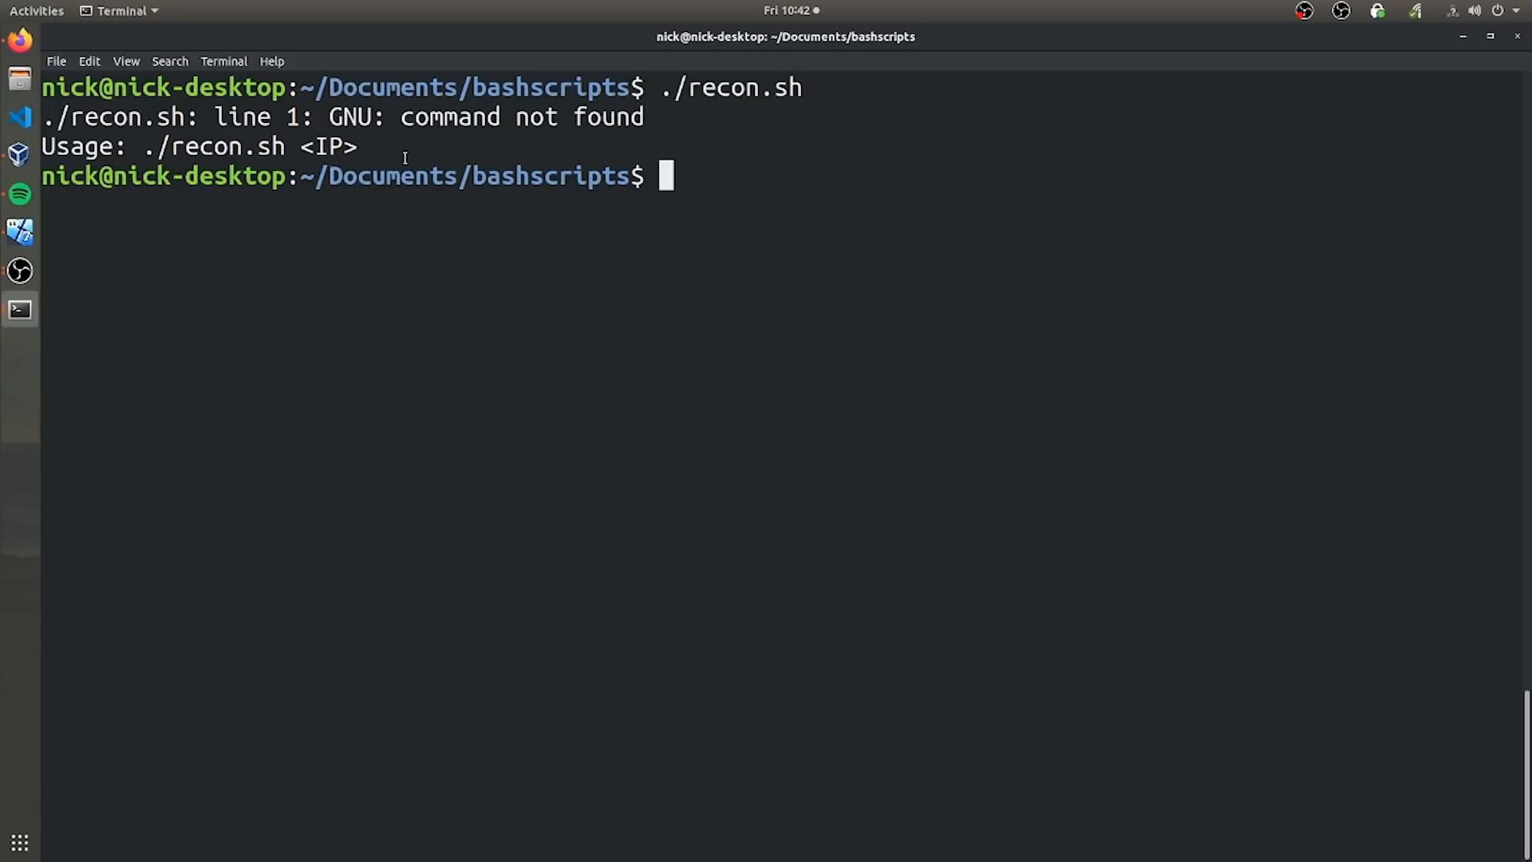
mouse_move(340, 209)
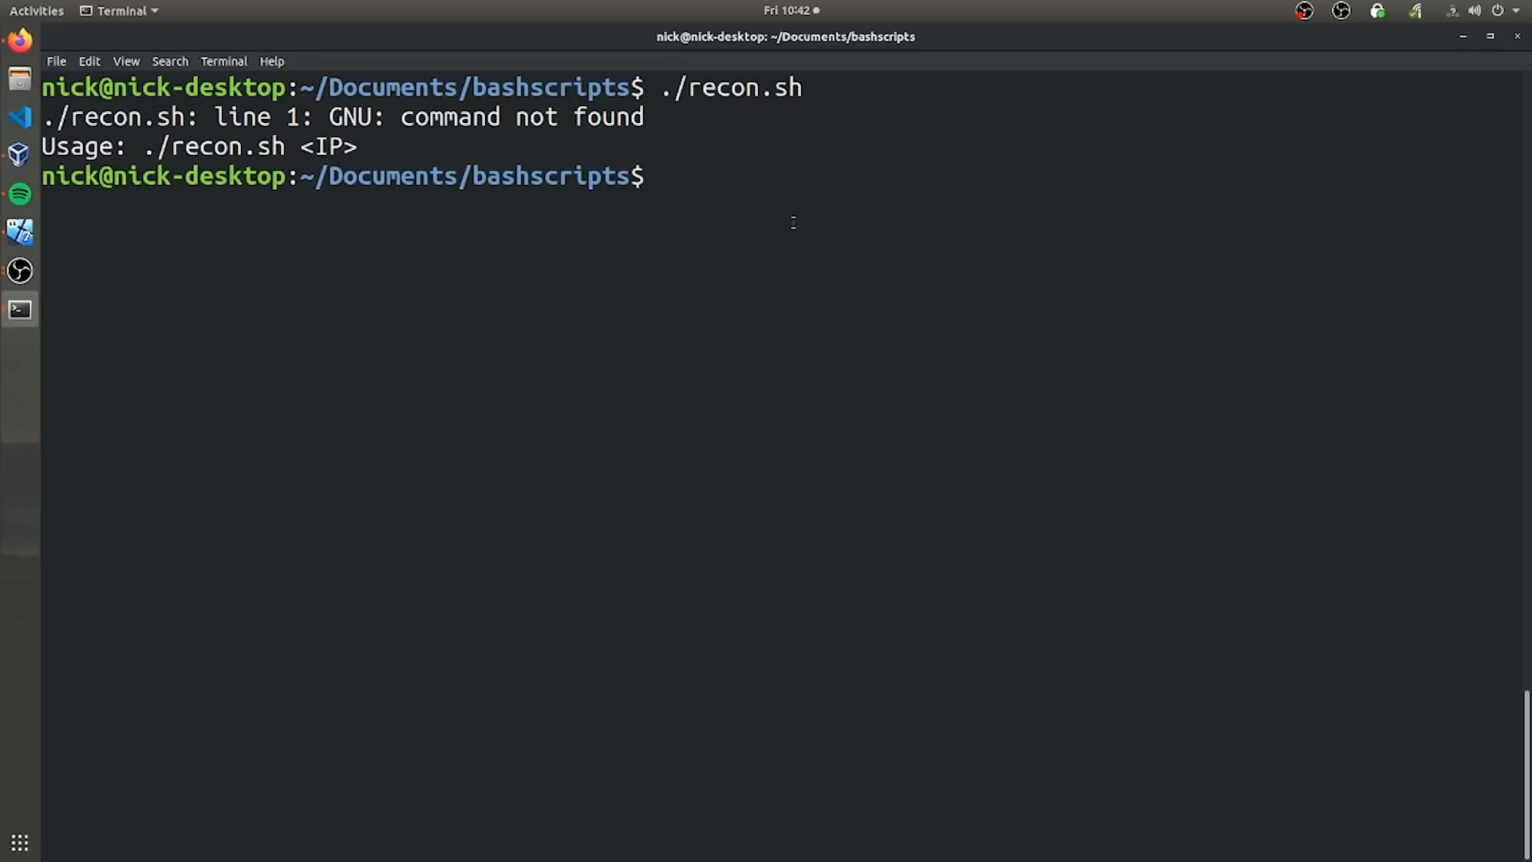
Run recon.sh without an argument, then with 192.167.56.102, then with corrected 192.168.56.102.
type("./recon.sh")
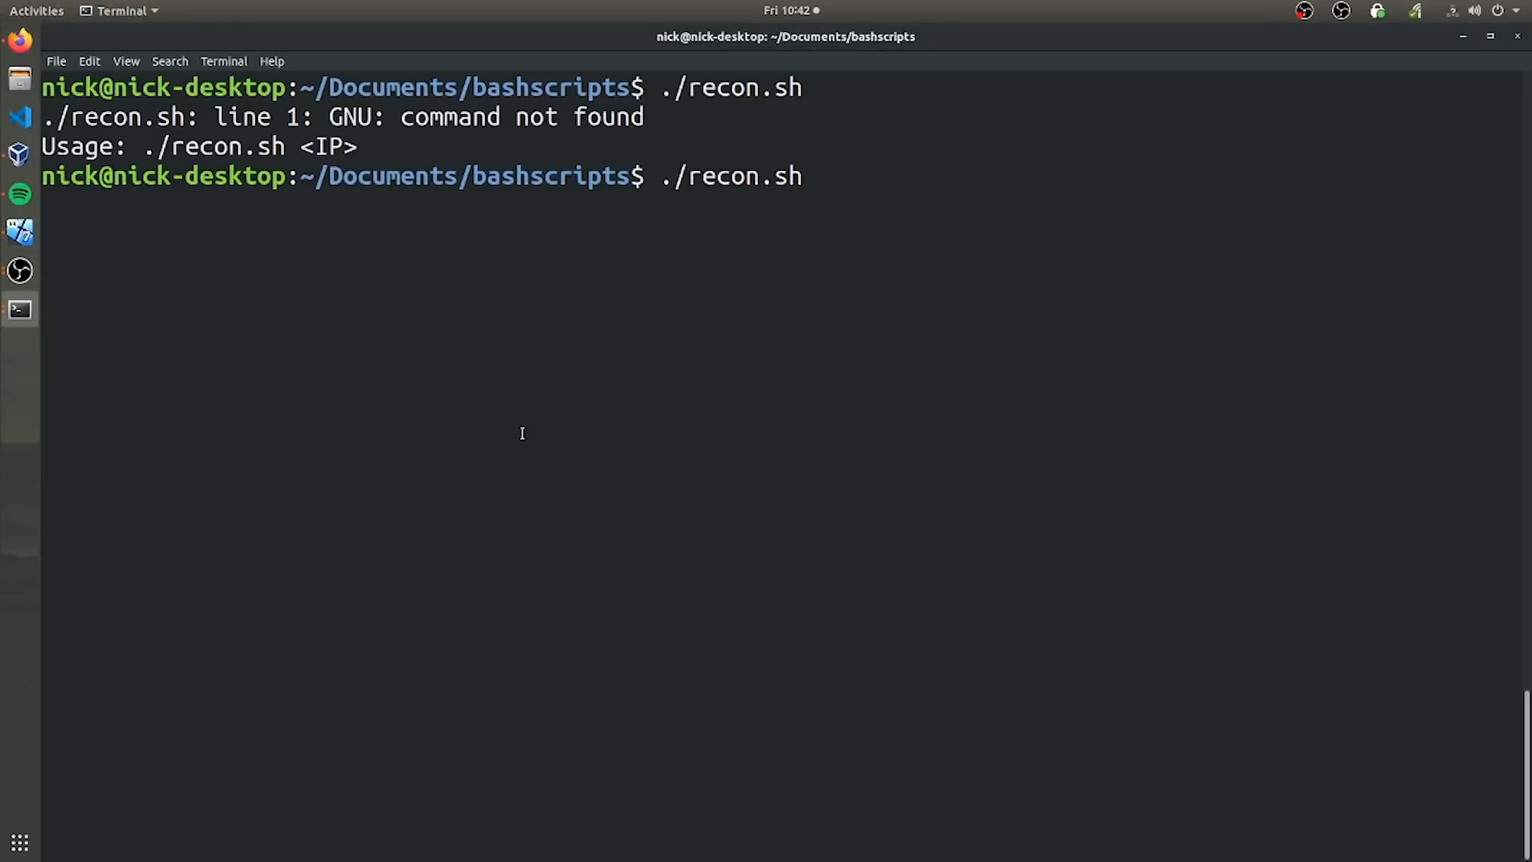
type("192.1")
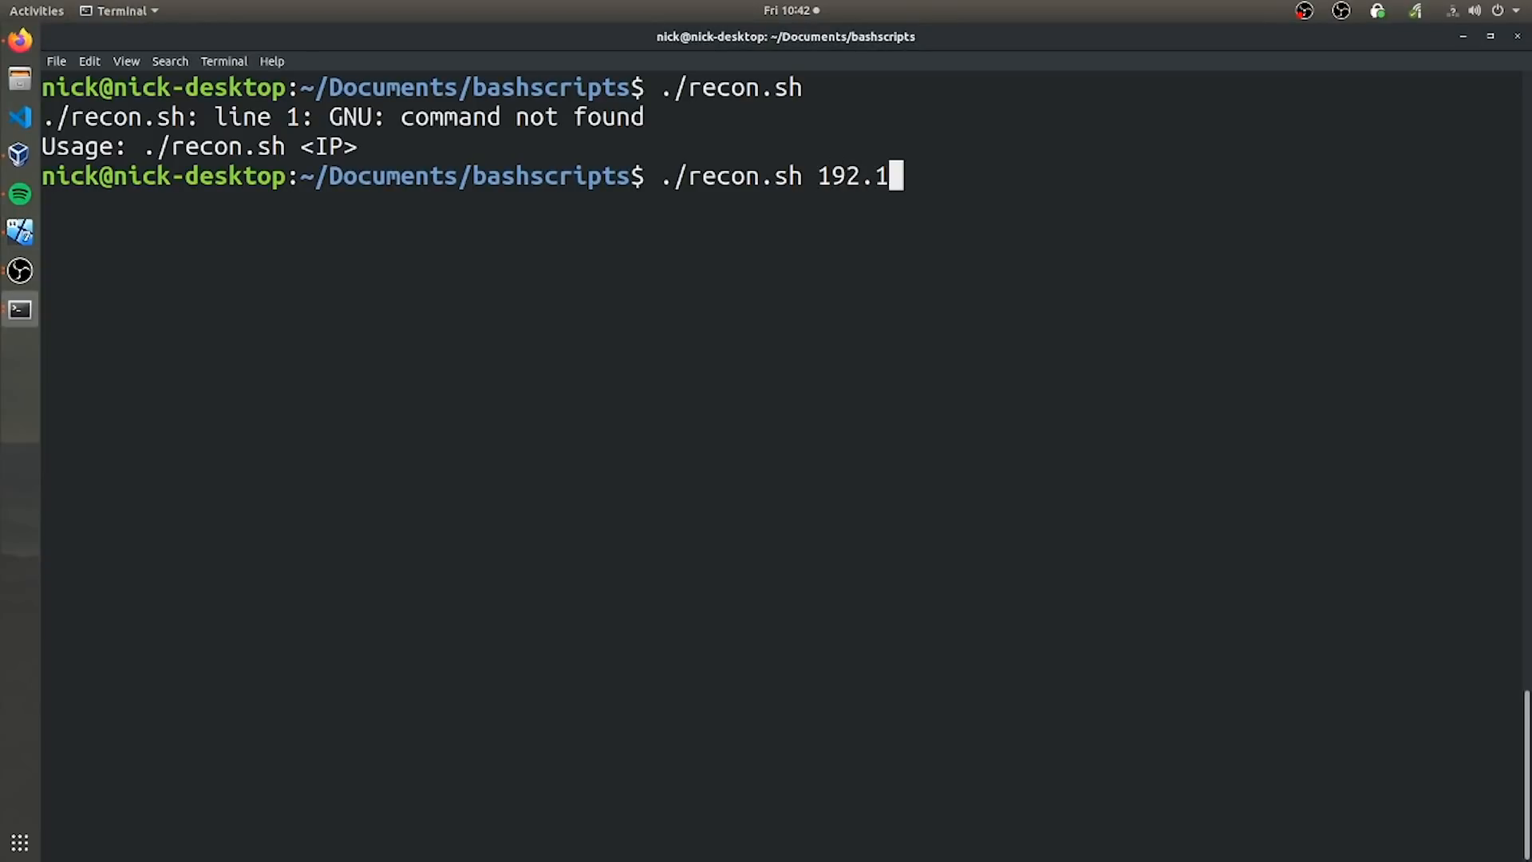
type("67.56")
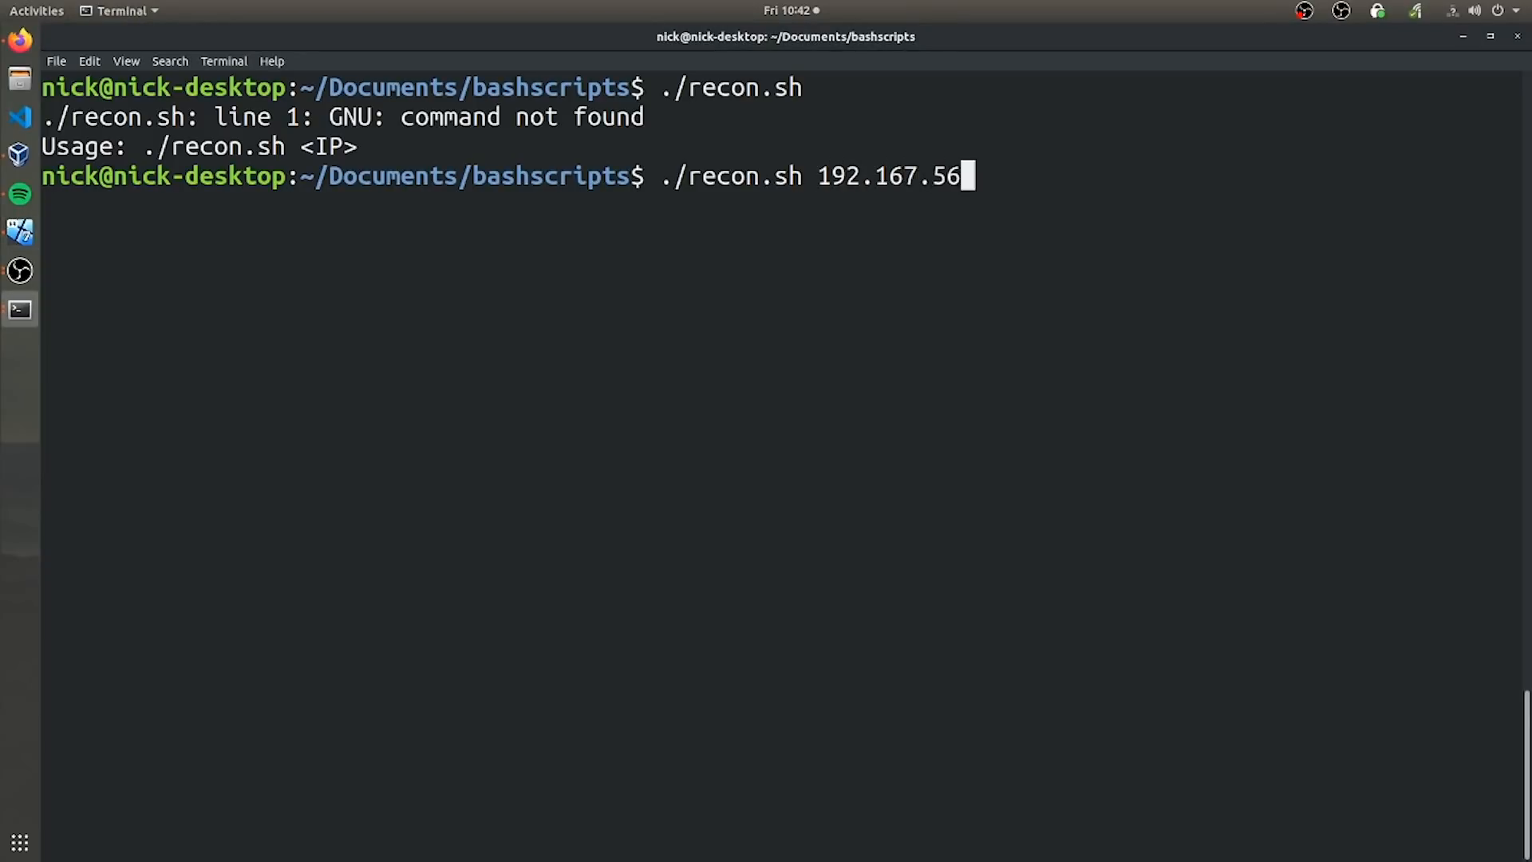
key("Return")
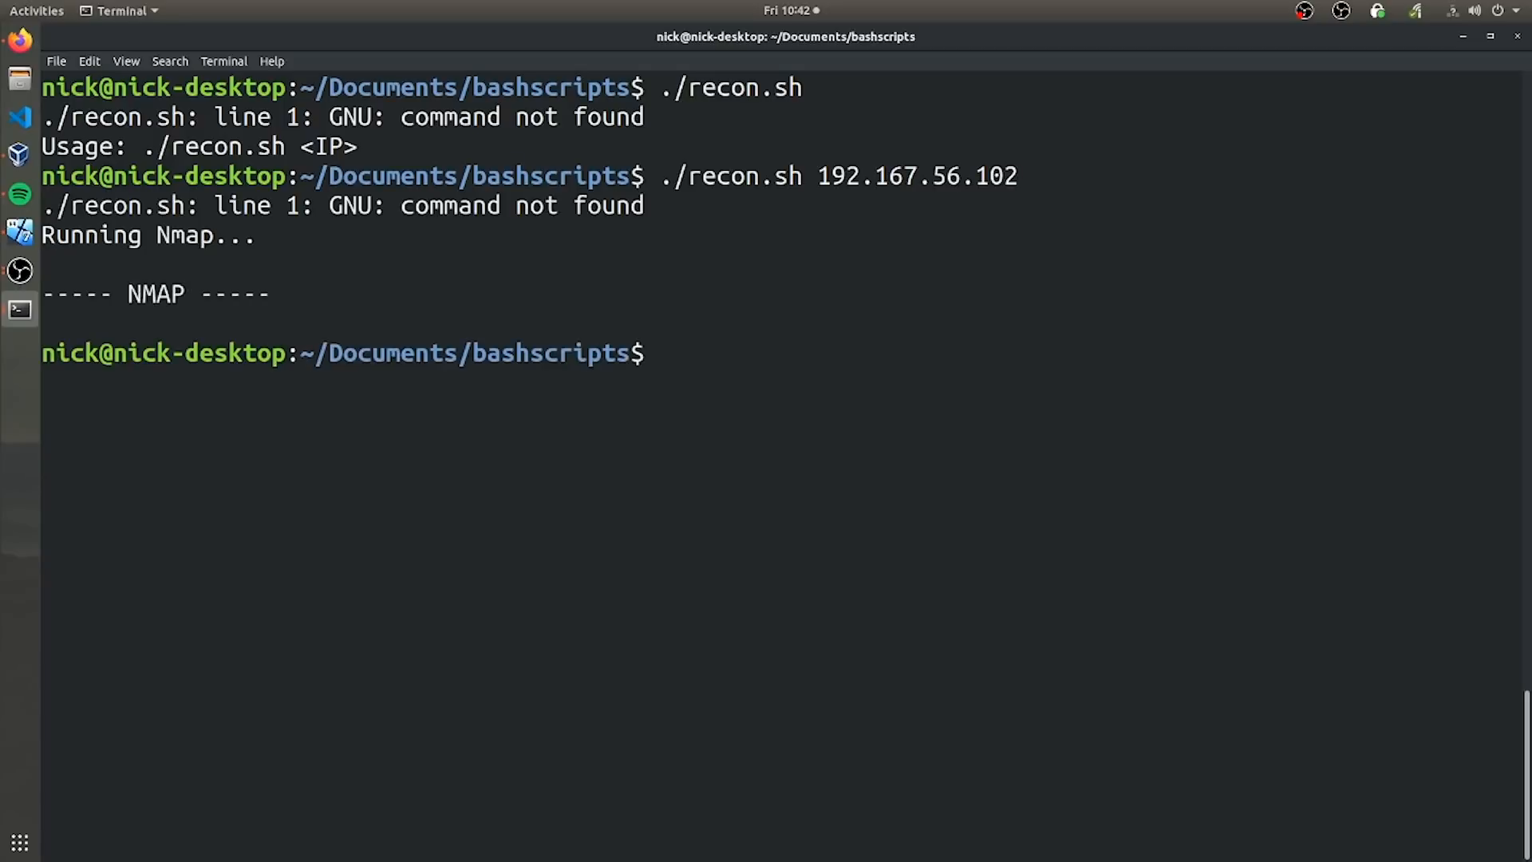
type("./recon.sh 192.167.56.102")
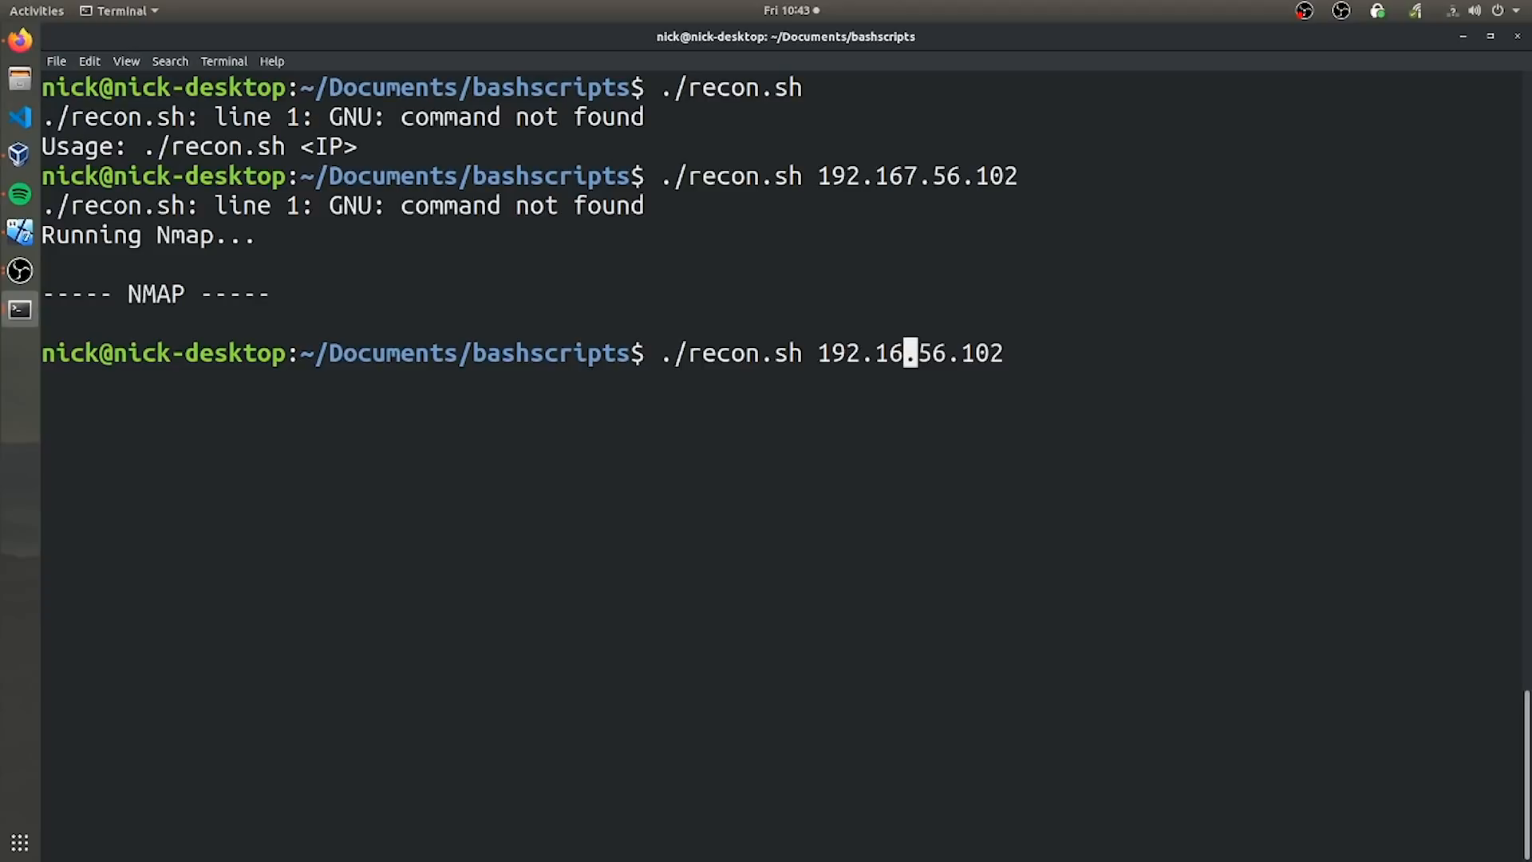
type("8")
key("Return")
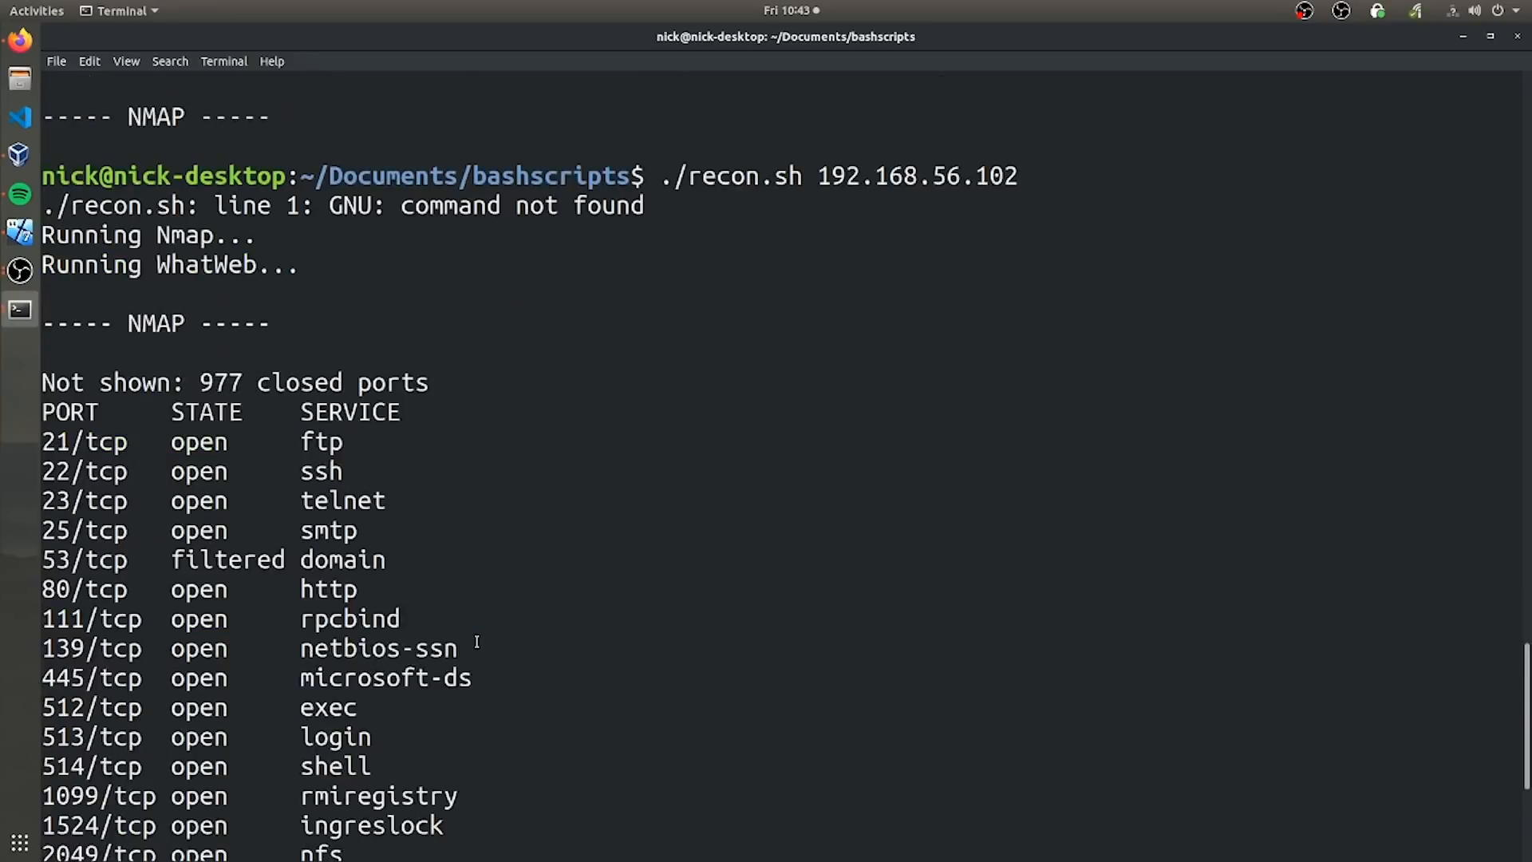
Scroll through the recon.sh Nmap output listing open ports on 192.168.56.102.
scroll("down", 3)
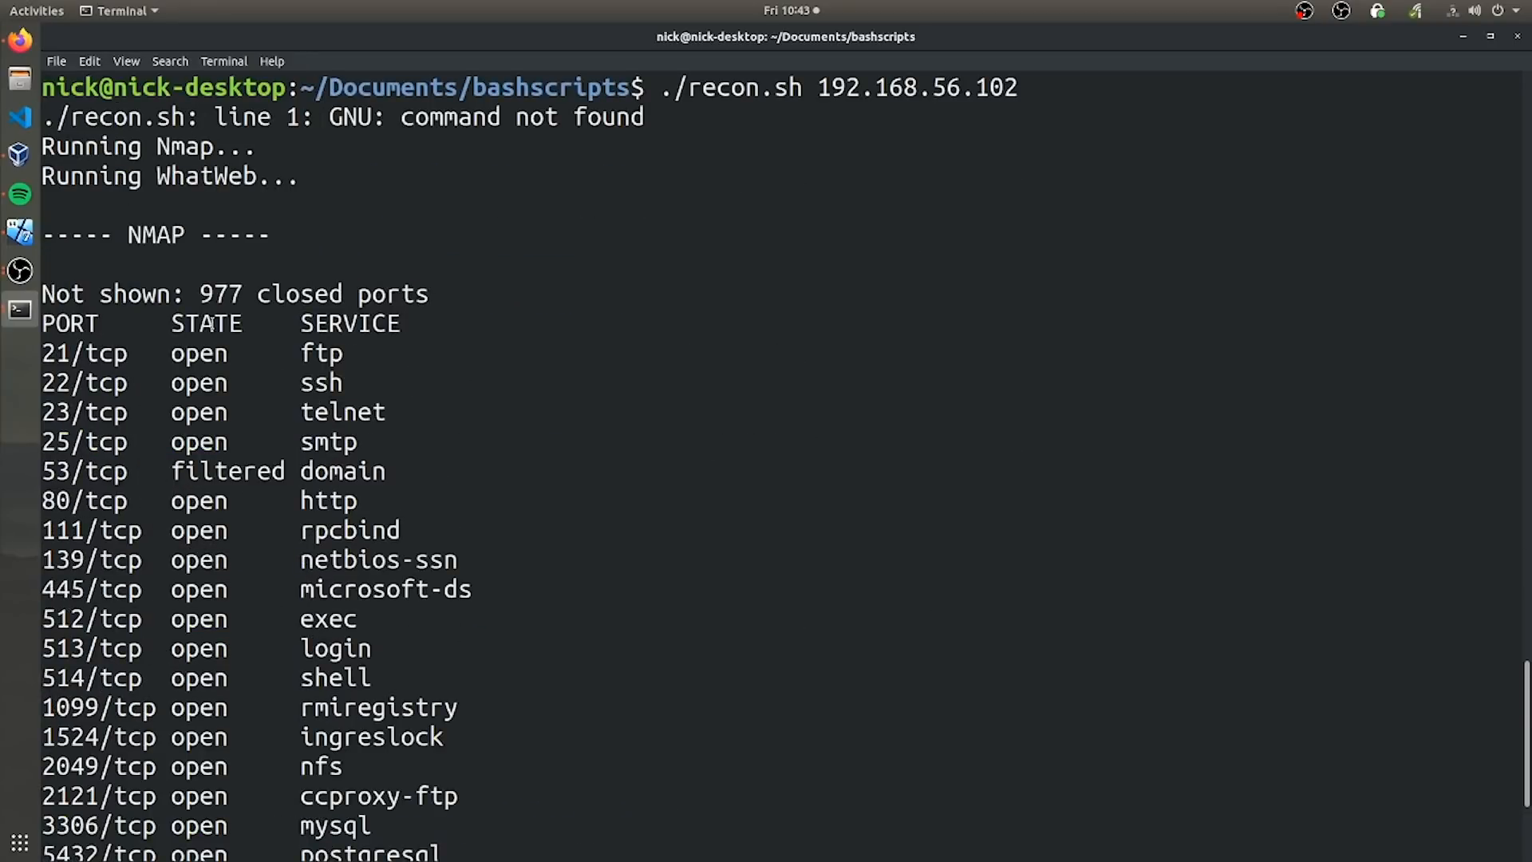
scroll("down", 3)
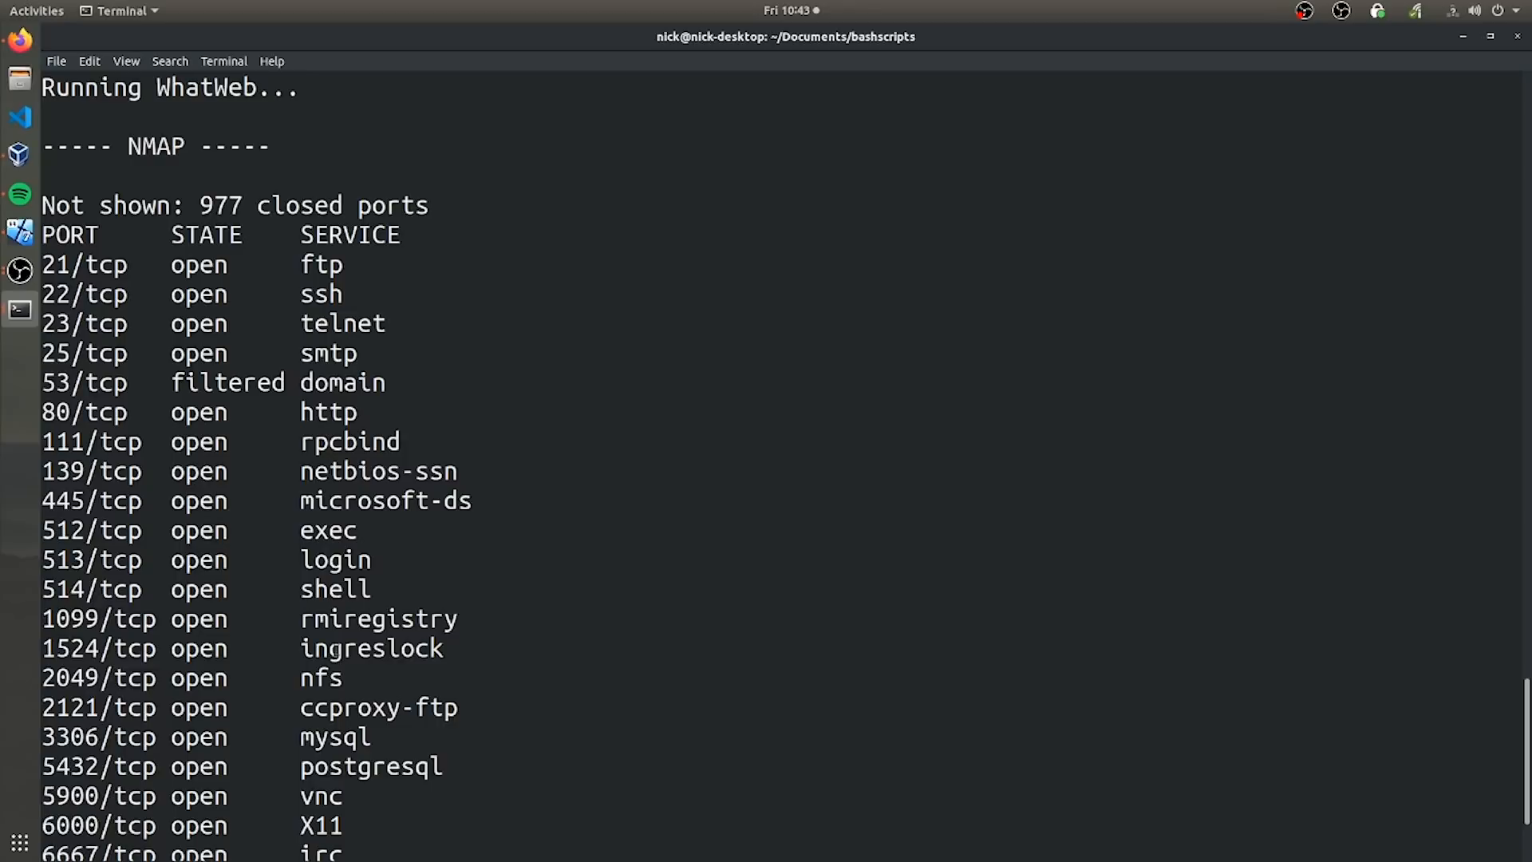
mouse_move(584, 360)
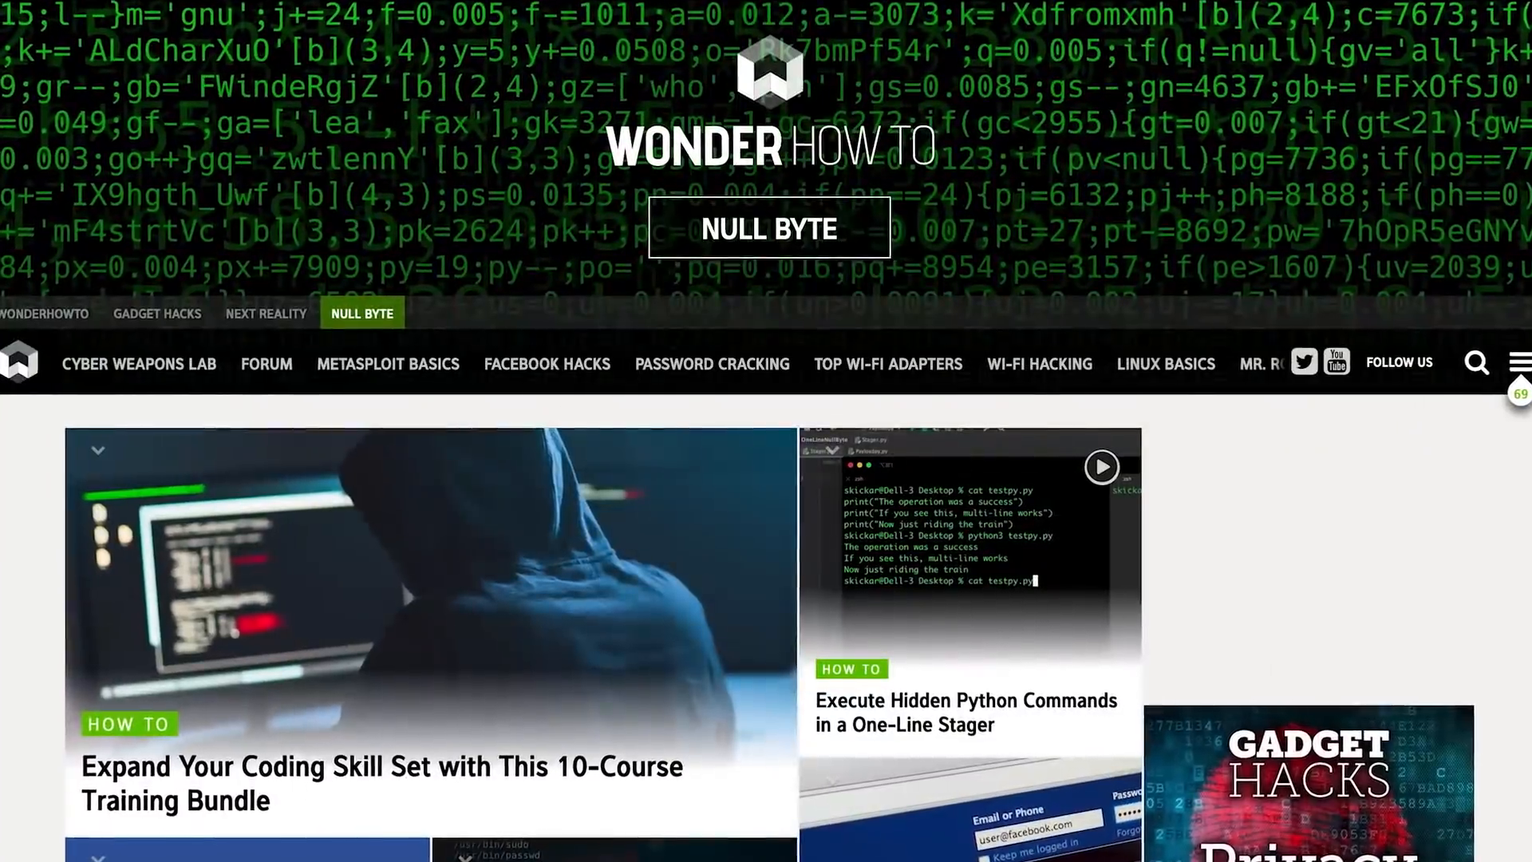
Open the PenTesting with OWASP ZAP: Mastery Course from the bundle and read its description.
scroll("down", 3)
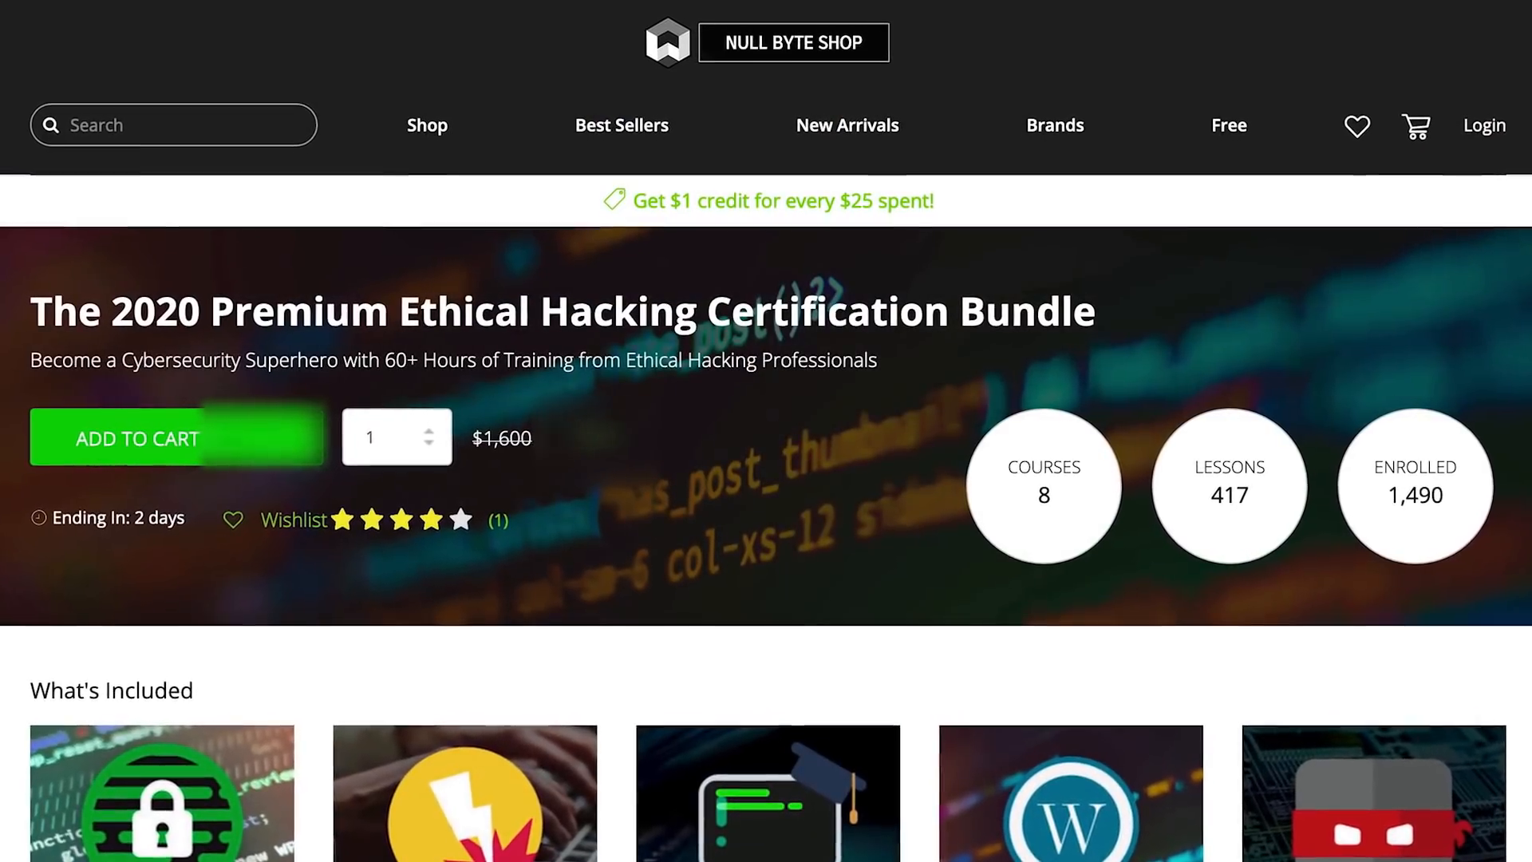
left_click(465, 792)
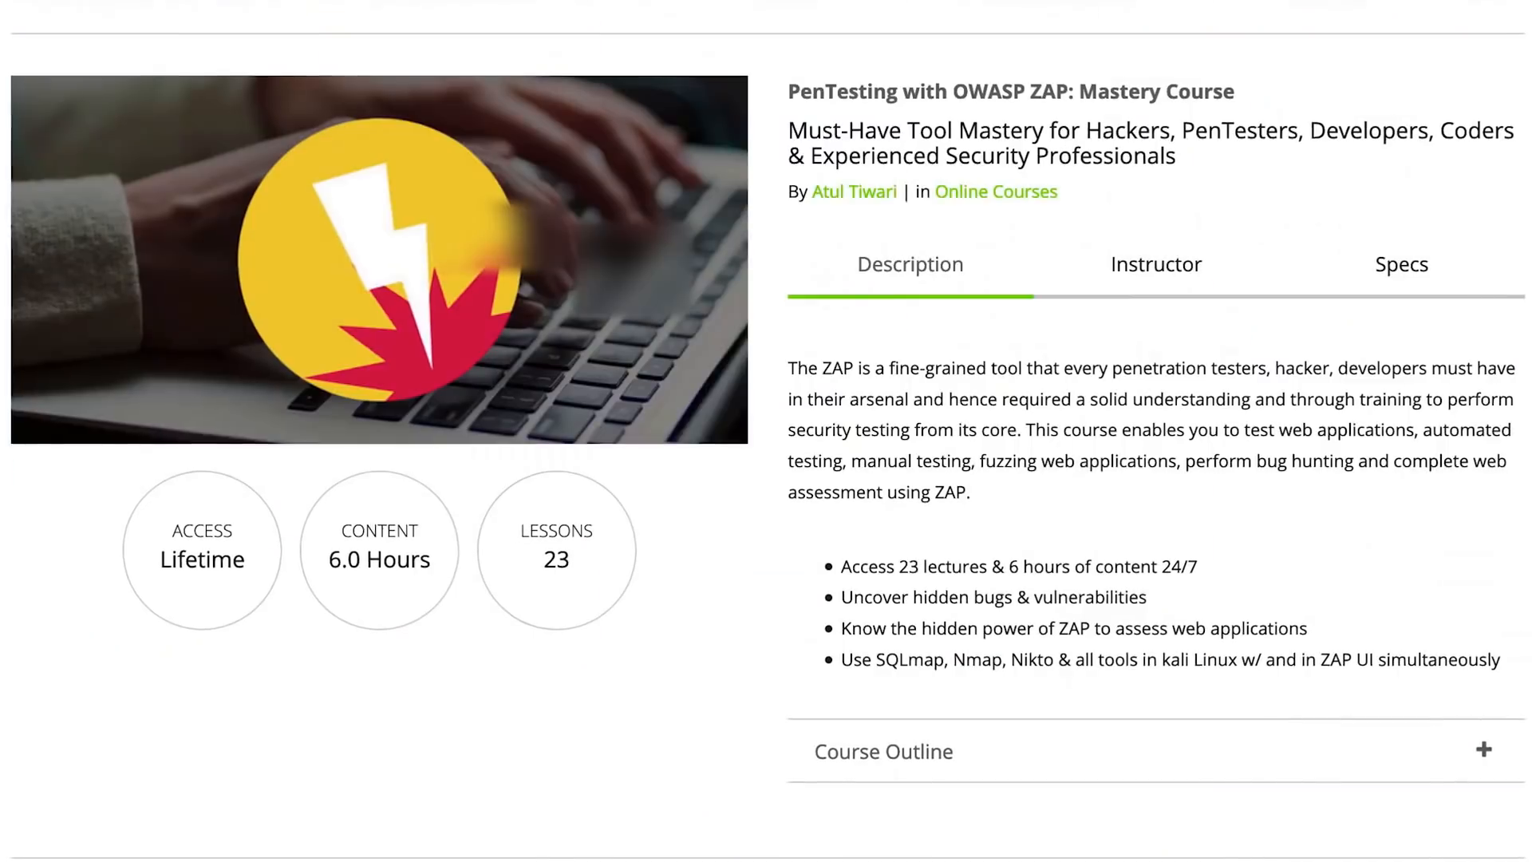
scroll("down", 3)
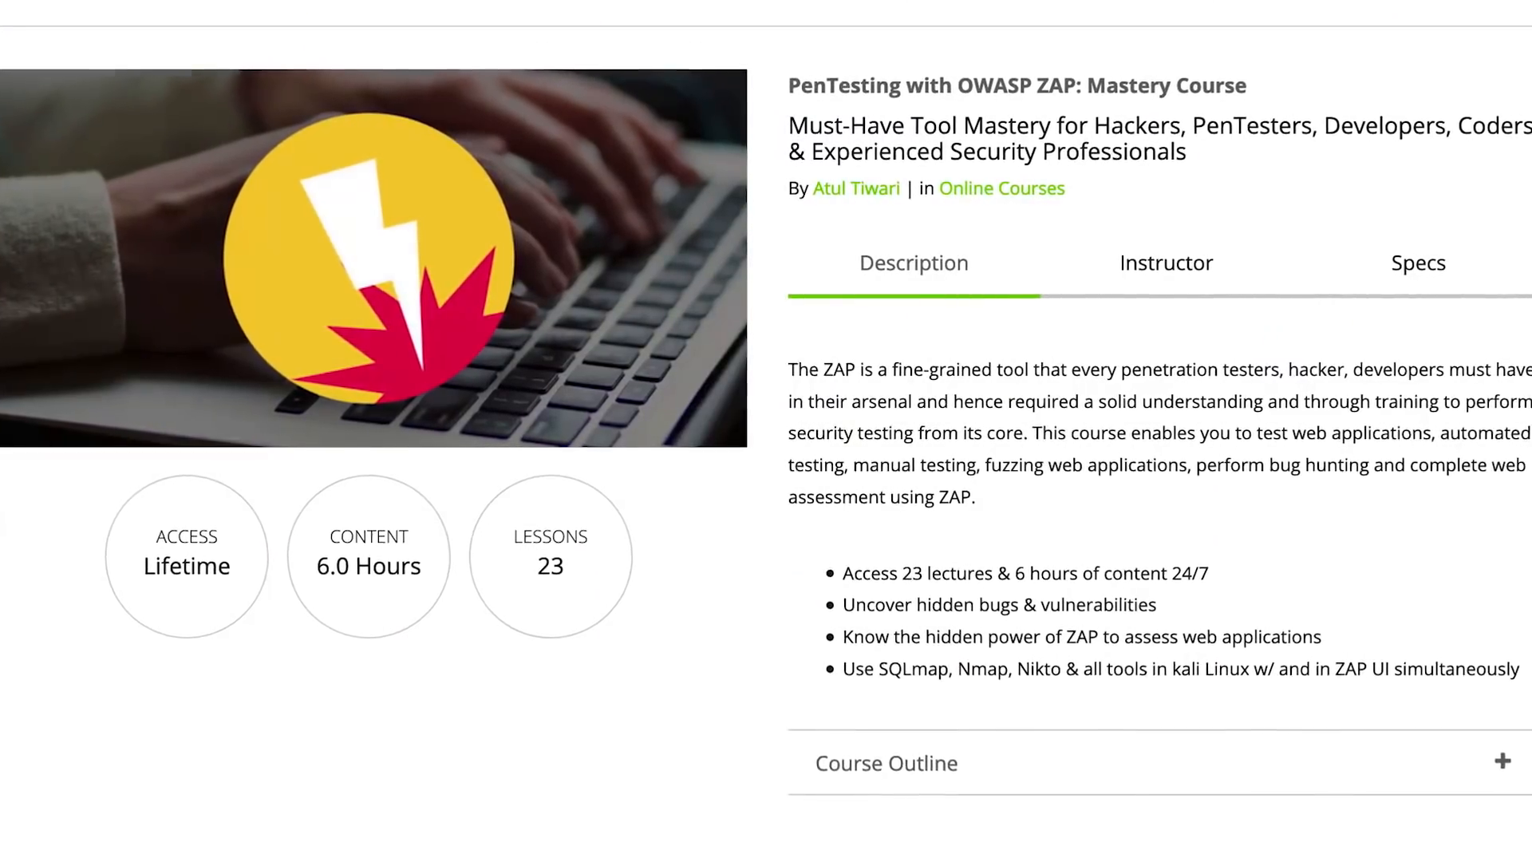